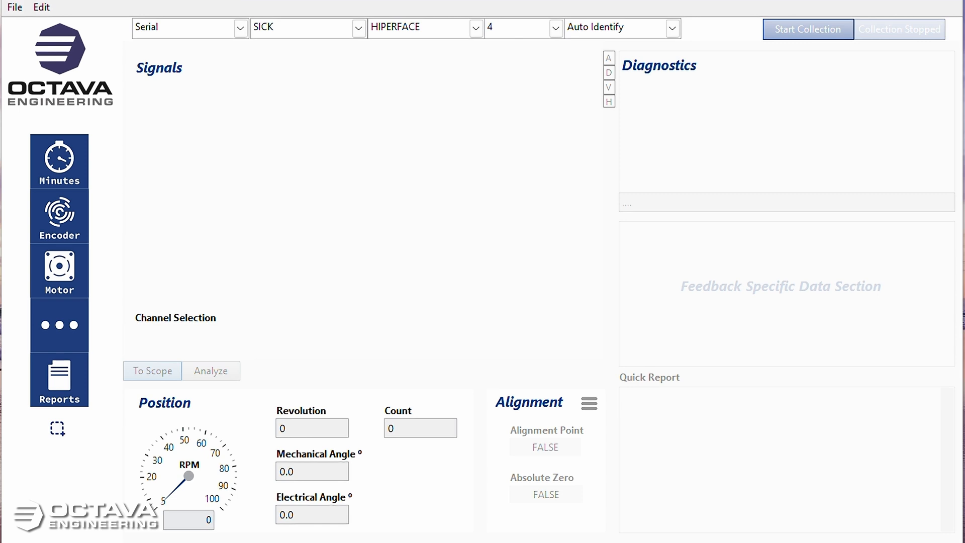
{"action": "mouse_move", "coordinate": [726, 157]}
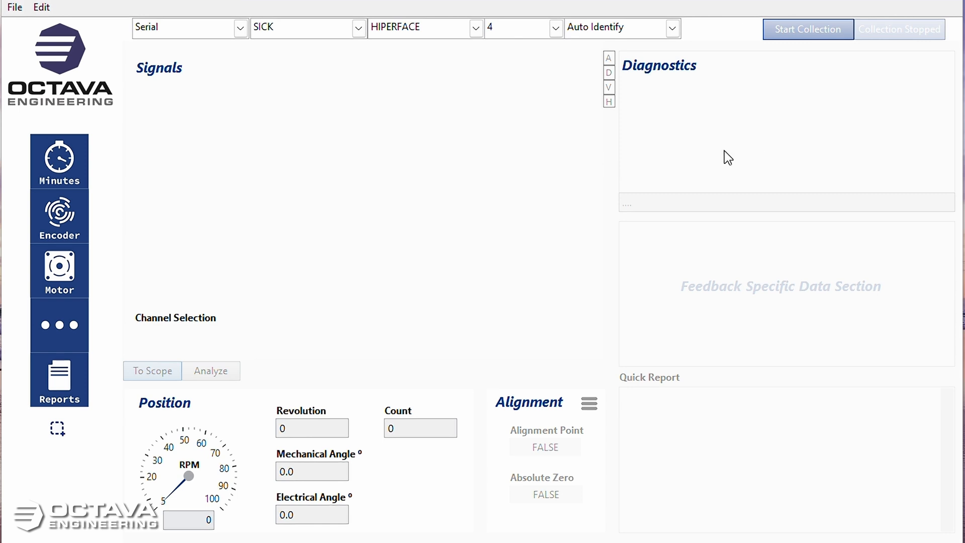
{"action": "mouse_move", "coordinate": [794, 49]}
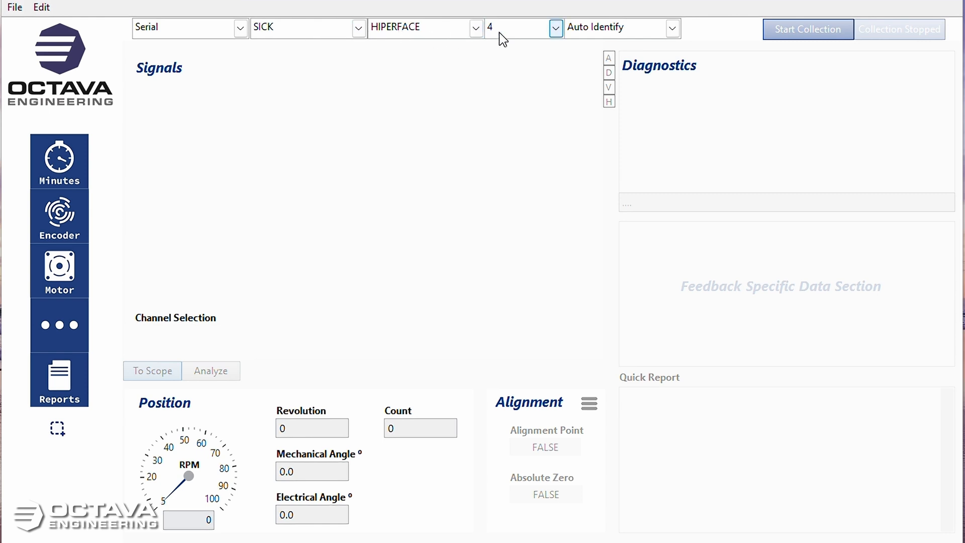
{"action": "mouse_move", "coordinate": [672, 28]}
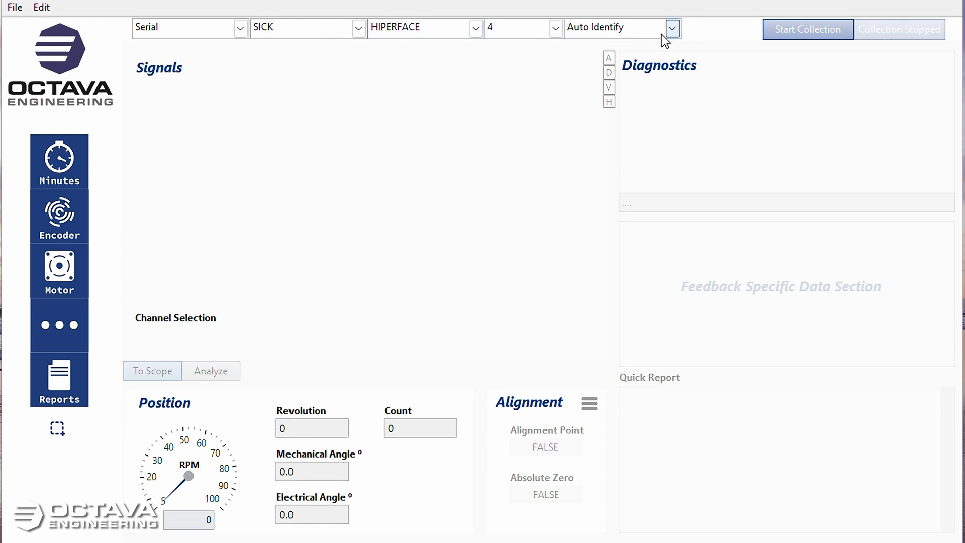
{"action": "mouse_move", "coordinate": [808, 29]}
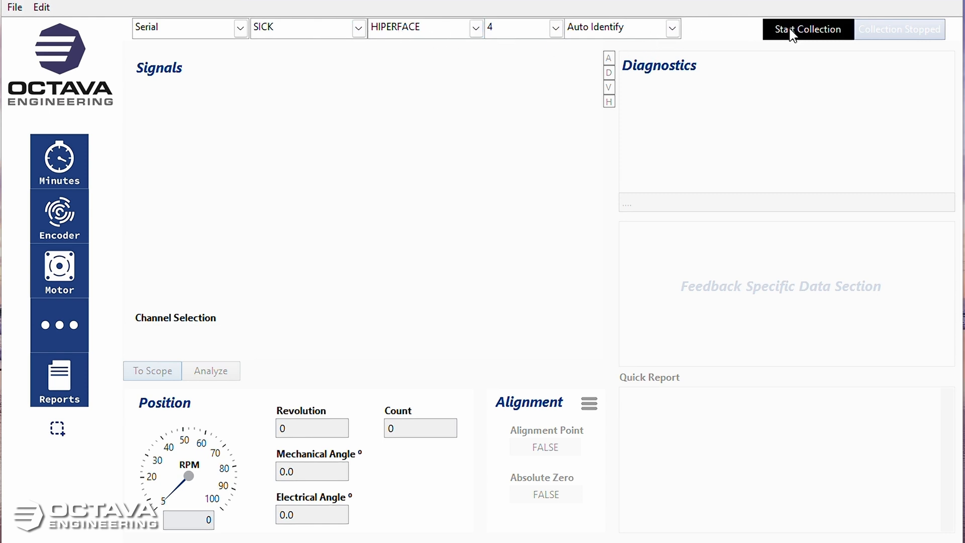
Start data collection so Analyze reads the encoder as SRM, serial X3090982A, firmware SRS_M.V20.
{"action": "left_click", "coordinate": [808, 29]}
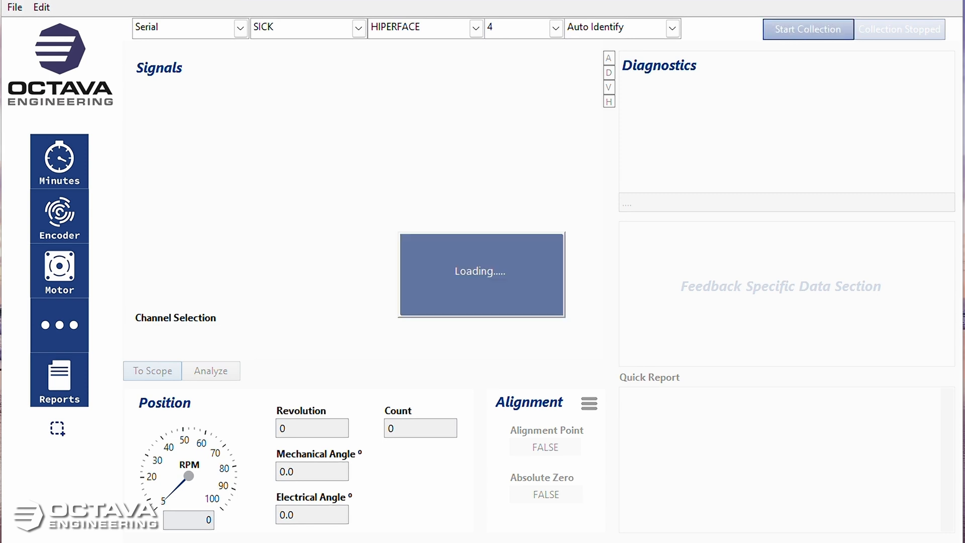
{"action": "left_click", "coordinate": [807, 30]}
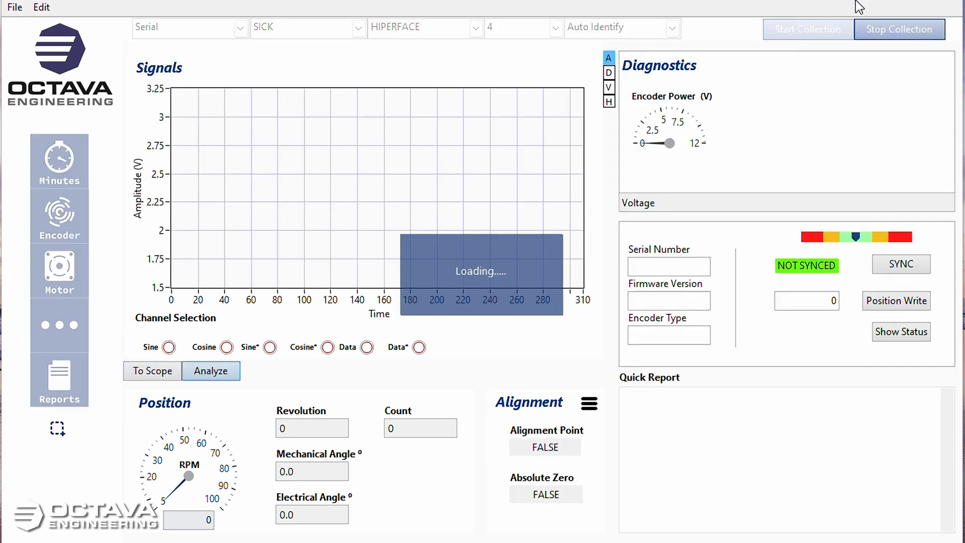
{"action": "mouse_move", "coordinate": [858, 7]}
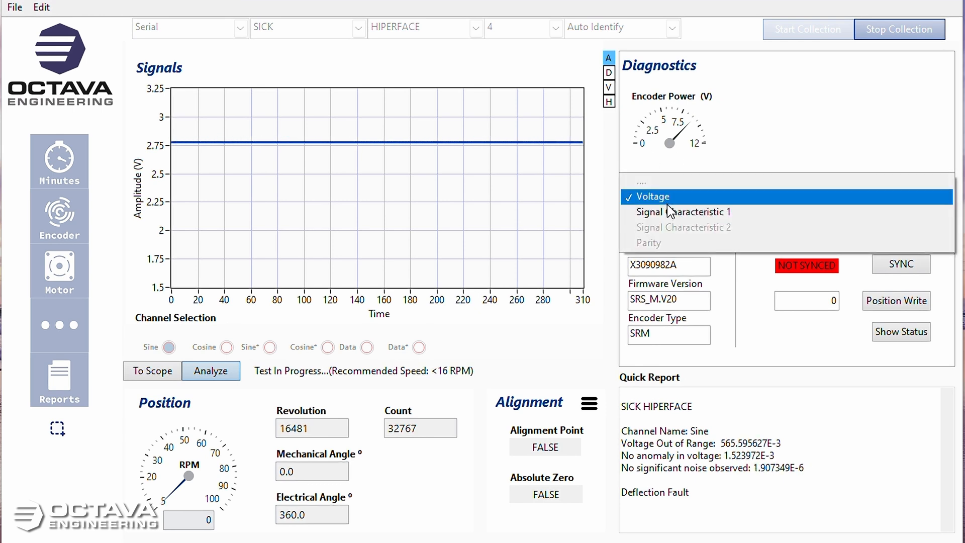
Show Signal Characteristic 1 amplitude, variance and noise as Sine, Cosine and Sine* are analyzed.
{"action": "left_click", "coordinate": [680, 212]}
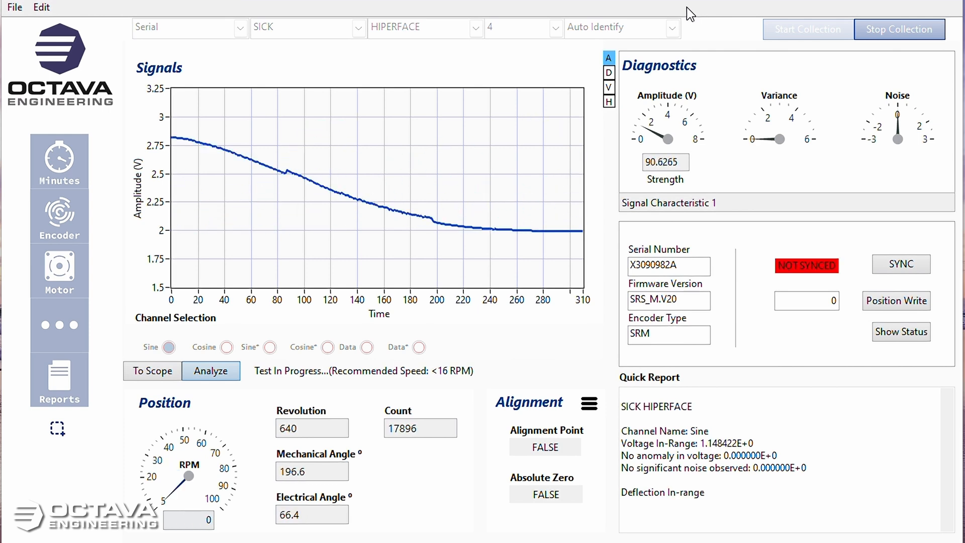
{"action": "left_click", "coordinate": [900, 264]}
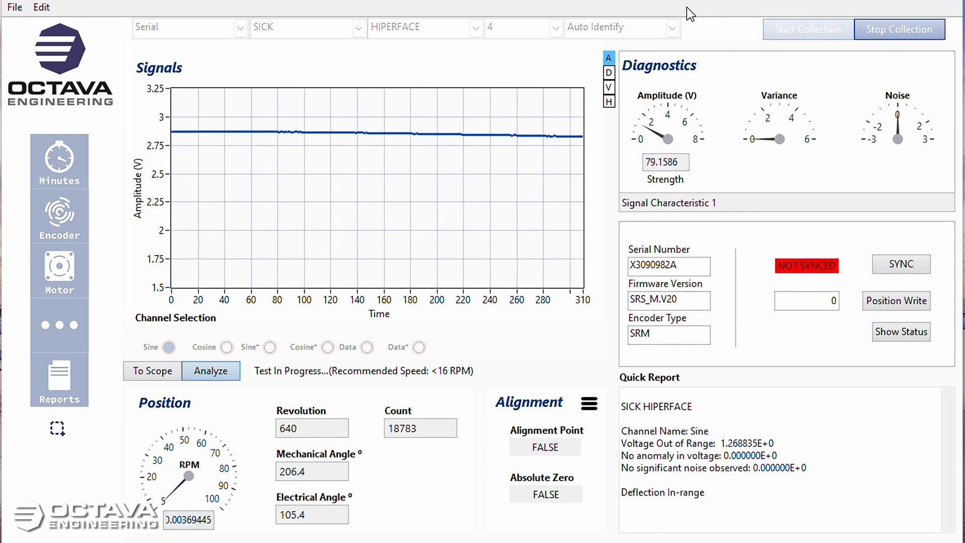
{"action": "left_click", "coordinate": [228, 347]}
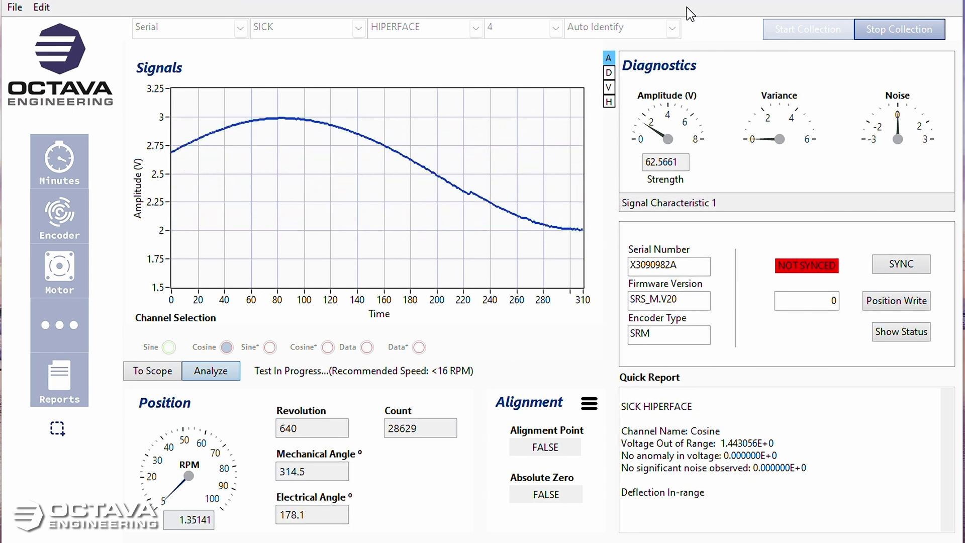
{"action": "left_click", "coordinate": [900, 264]}
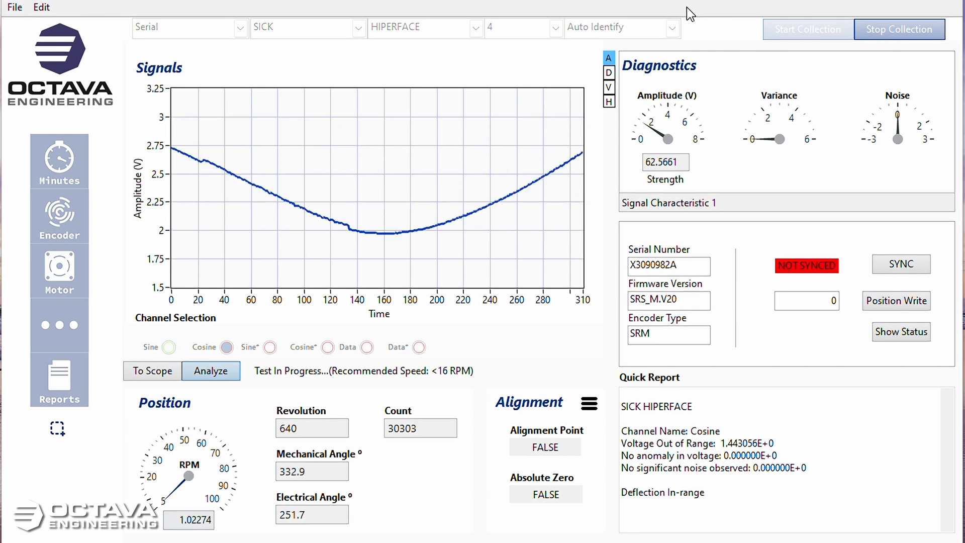
{"action": "left_click", "coordinate": [900, 264]}
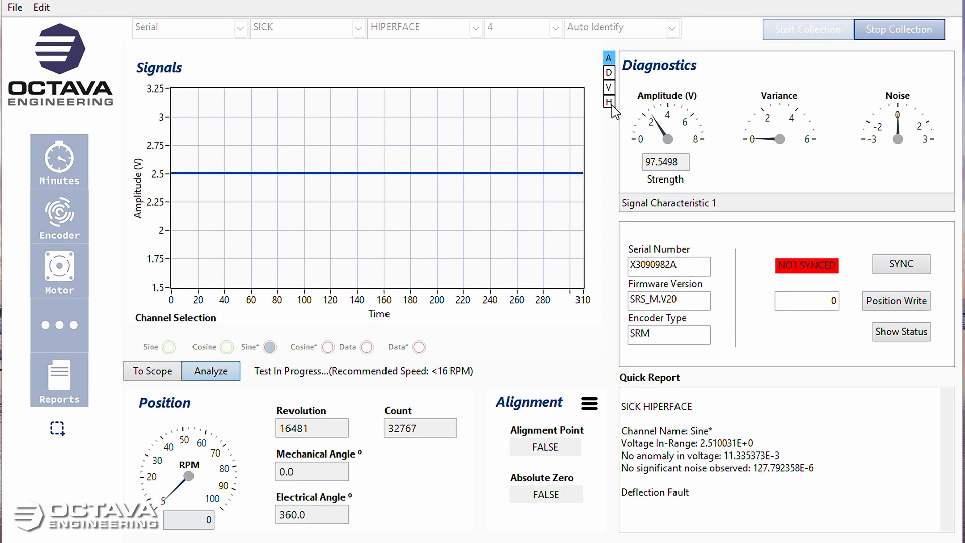
Switch the Signals graph through PVD polar, digital and AVD polar views, ending on PVD.
{"action": "left_click", "coordinate": [607, 101]}
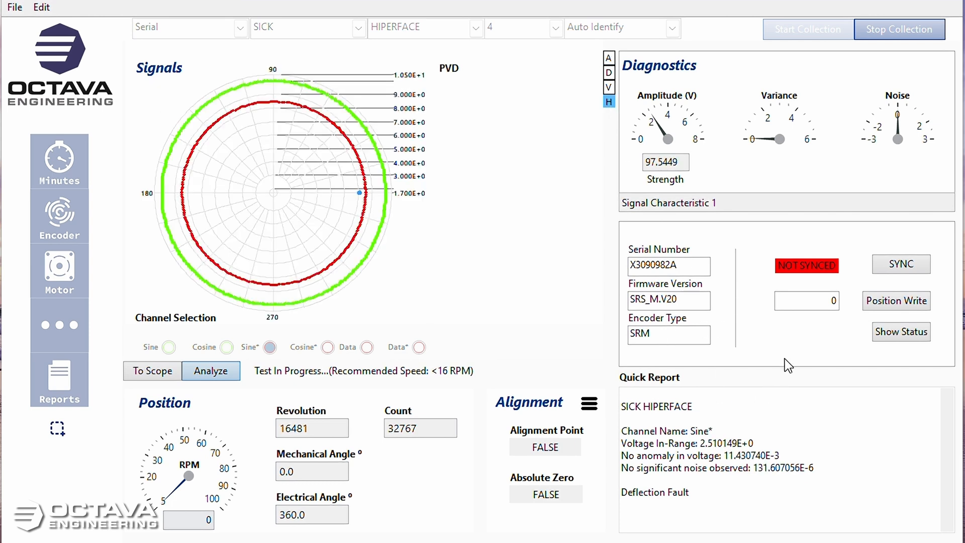
{"action": "left_click", "coordinate": [901, 264]}
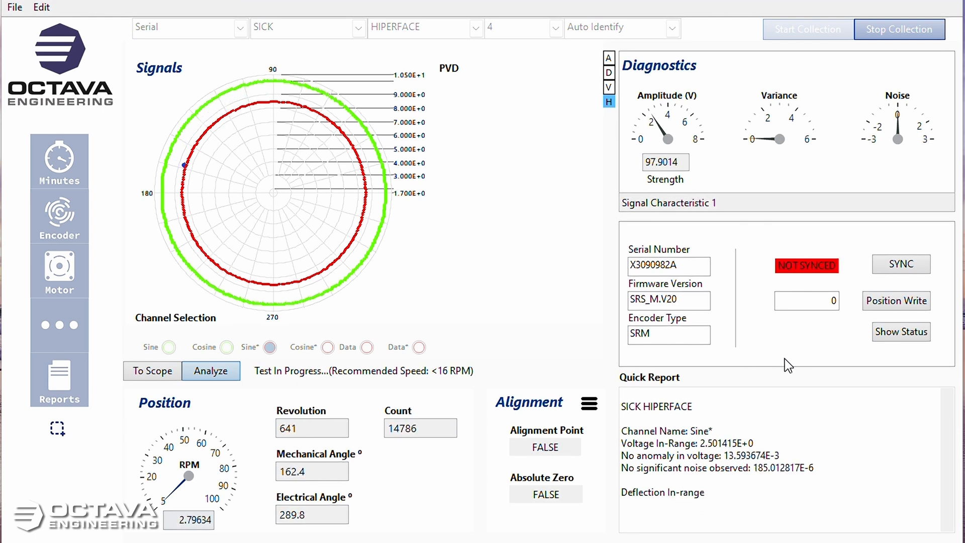
{"action": "left_click", "coordinate": [609, 86]}
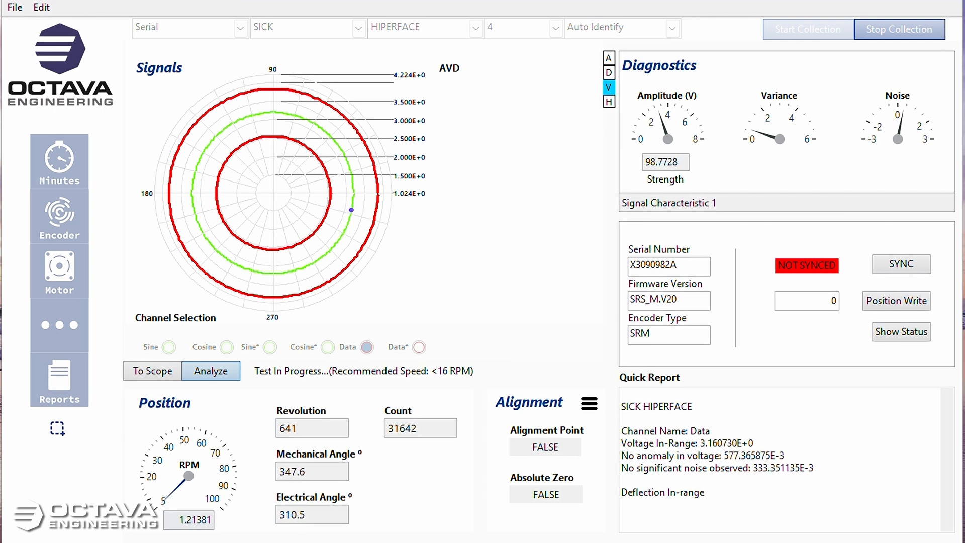
{"action": "left_click", "coordinate": [608, 72]}
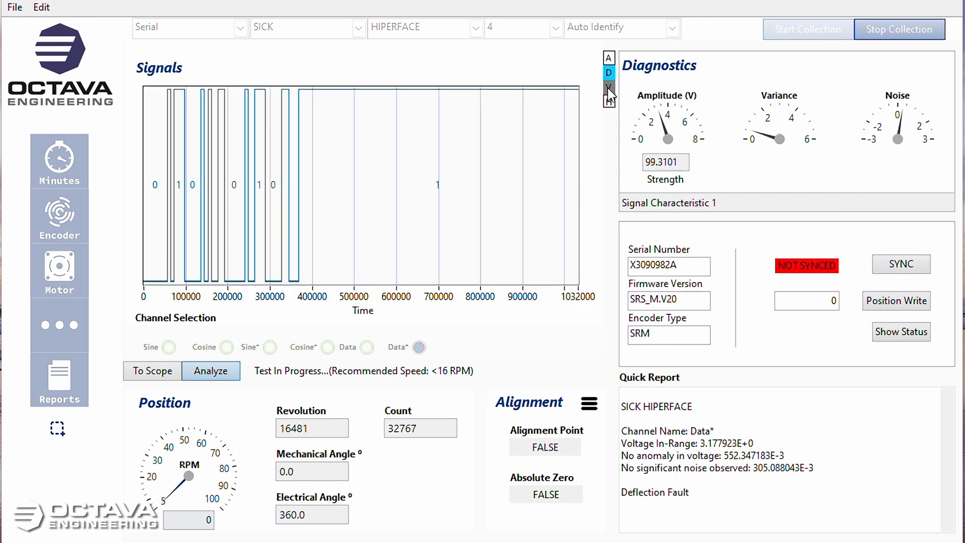
{"action": "left_click", "coordinate": [609, 86]}
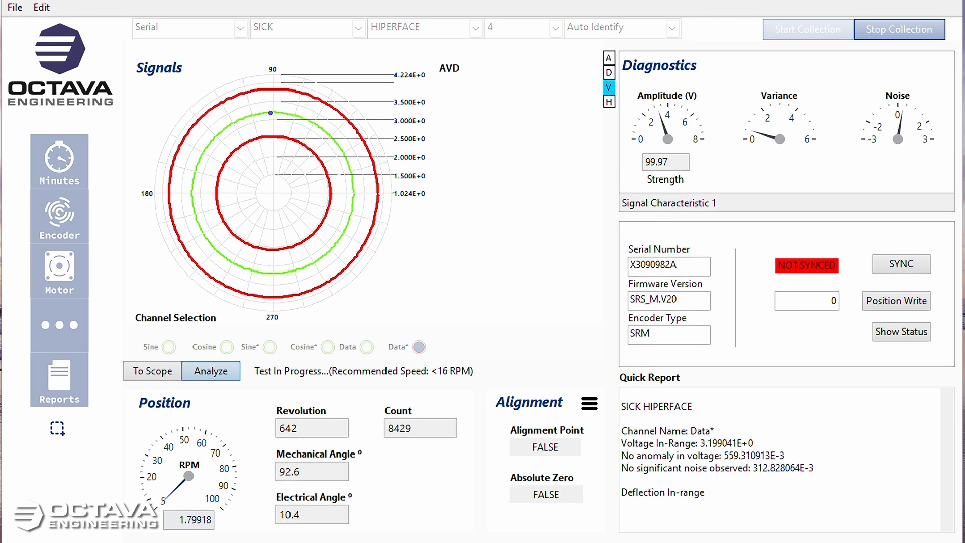
{"action": "left_click", "coordinate": [900, 264]}
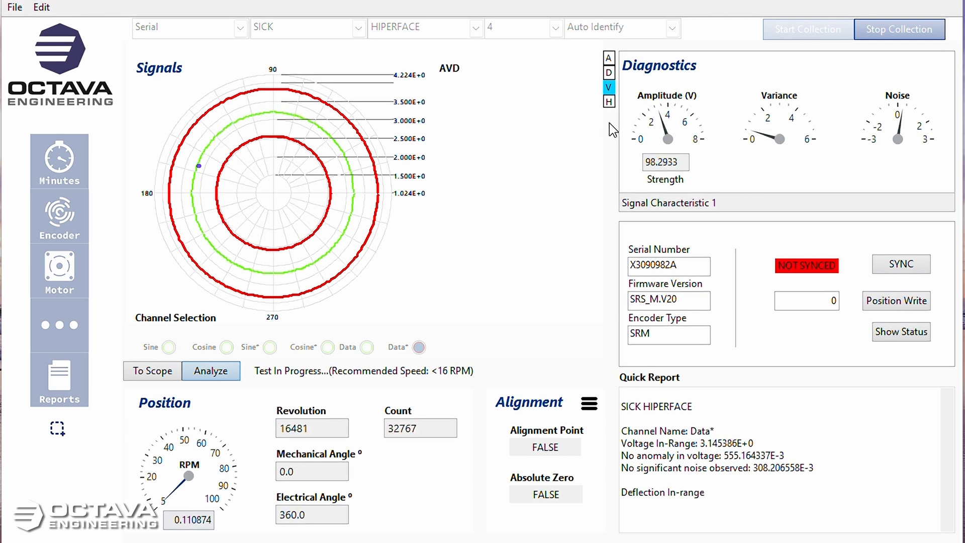
{"action": "left_click", "coordinate": [609, 101]}
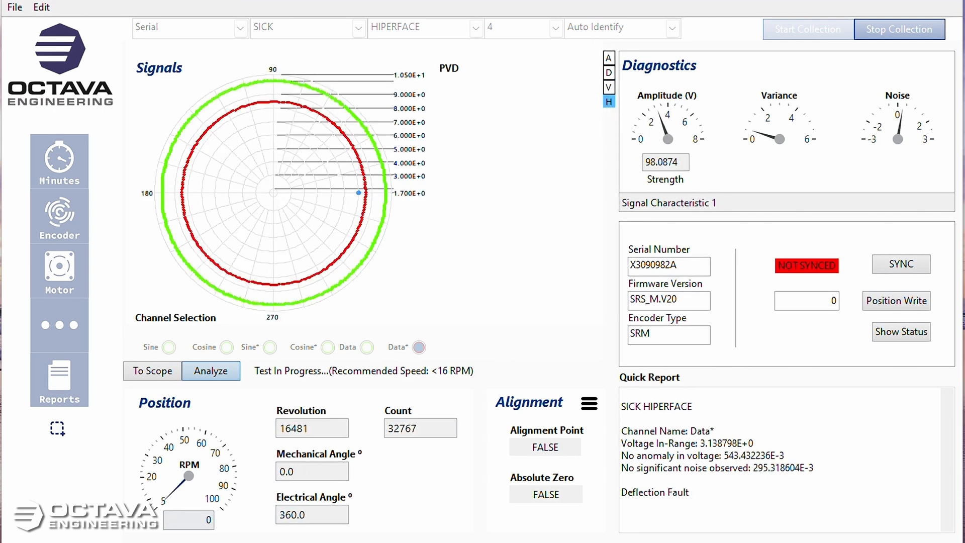
Return to the amplitude graph and send the Sine and Cosine signals to the scope.
{"action": "left_click", "coordinate": [151, 371]}
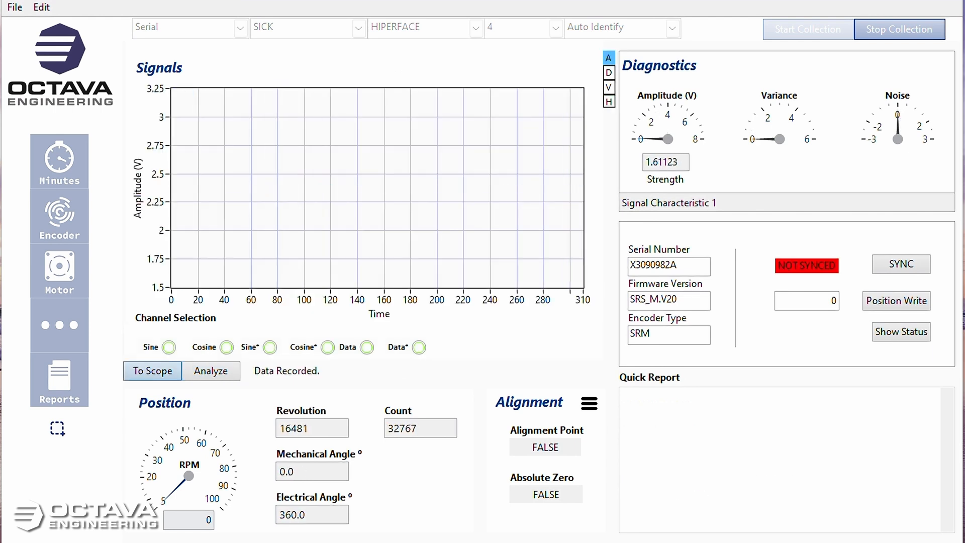
{"action": "left_click", "coordinate": [899, 29]}
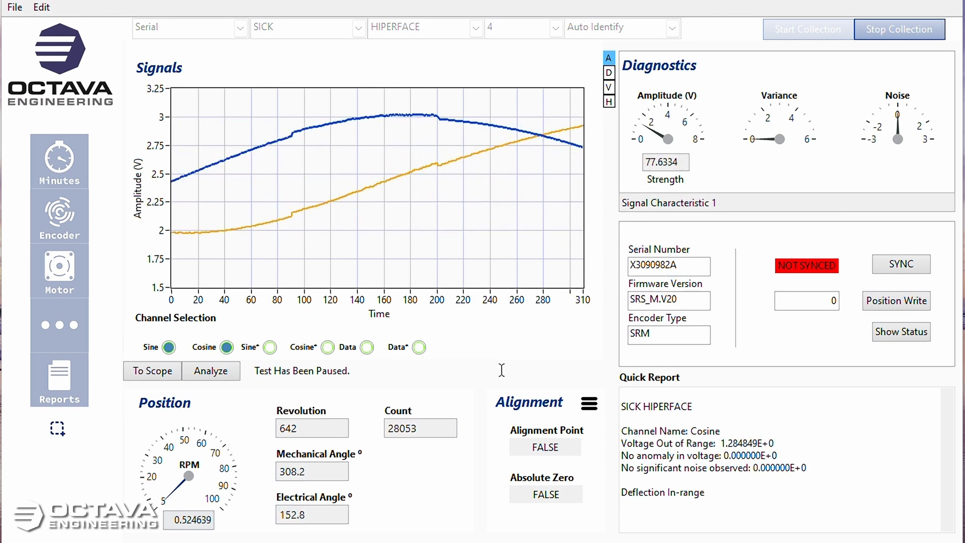
{"action": "left_click", "coordinate": [900, 264]}
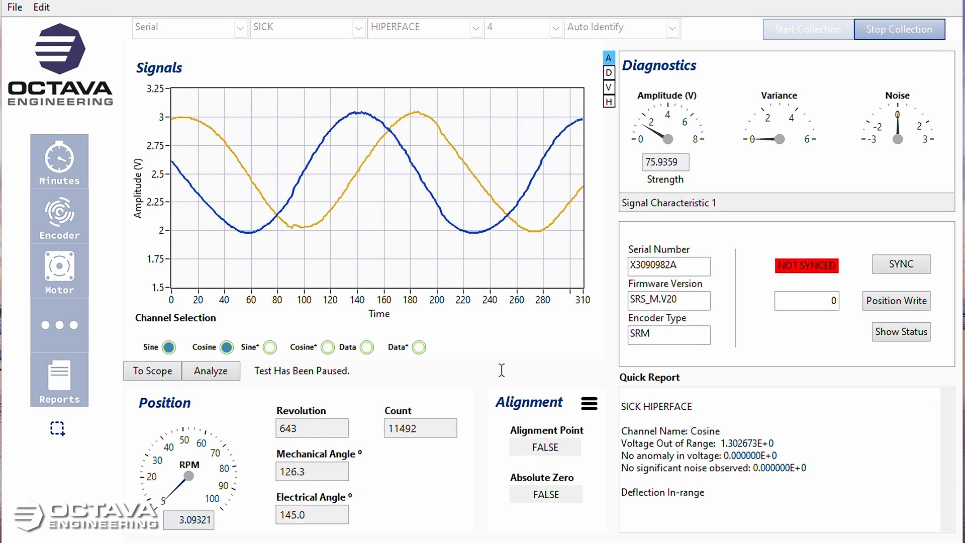
{"action": "left_click", "coordinate": [900, 263]}
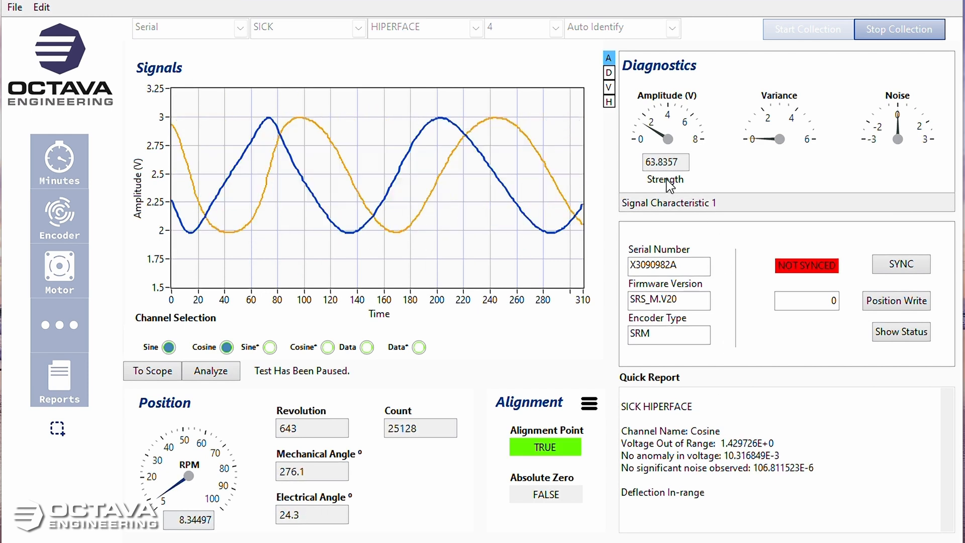
{"action": "left_click", "coordinate": [900, 264]}
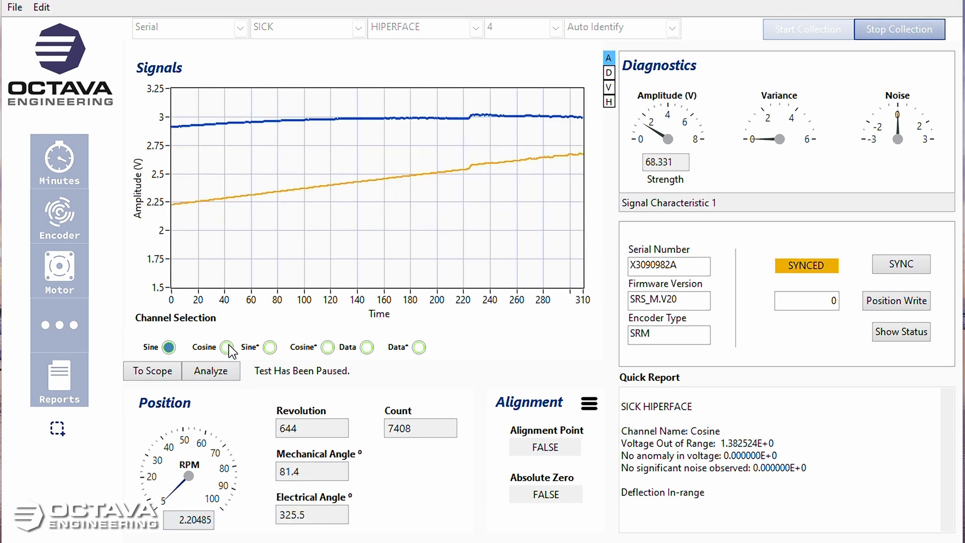
Hide the Cosine and Sine channel traces in Channel Selection.
{"action": "left_click", "coordinate": [225, 346]}
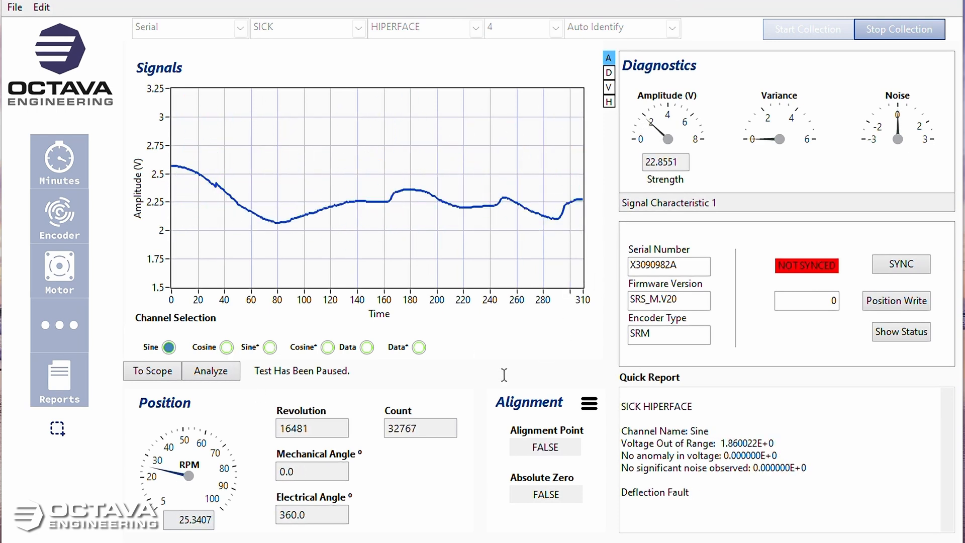
{"action": "left_click", "coordinate": [899, 264]}
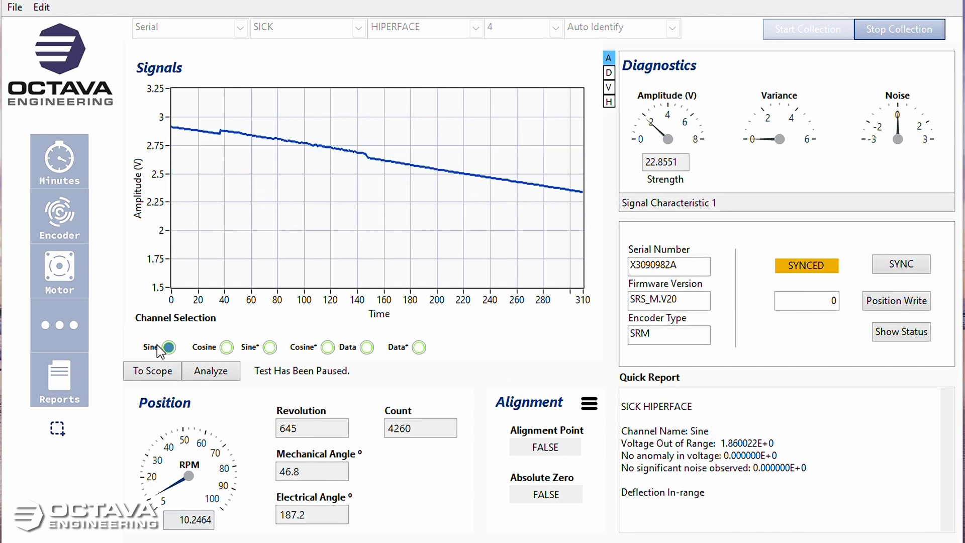
{"action": "left_click", "coordinate": [899, 29]}
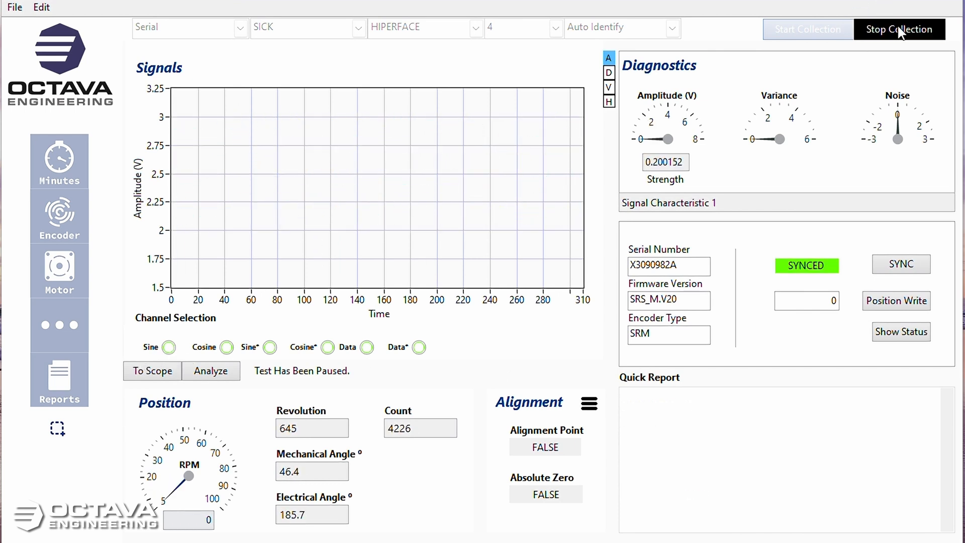
Stop collection, fill every report detail field with 'SRM 50', and save and show the report.
{"action": "left_click", "coordinate": [899, 29]}
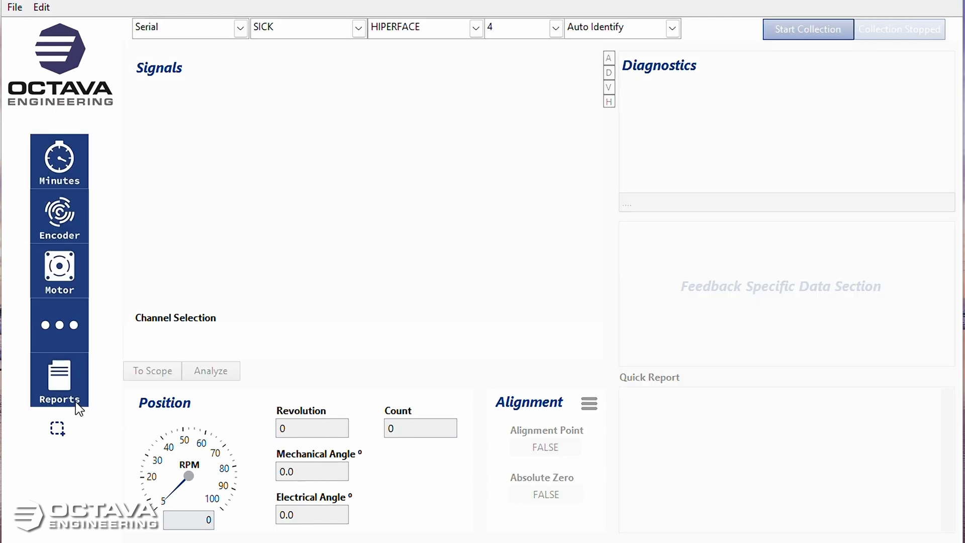
{"action": "left_click", "coordinate": [59, 380]}
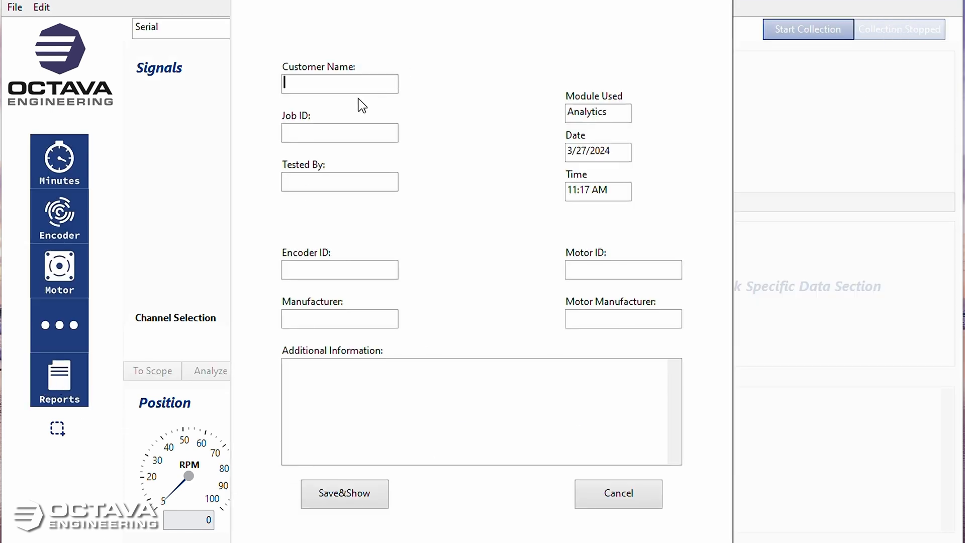
{"action": "type", "text": "SRM"}
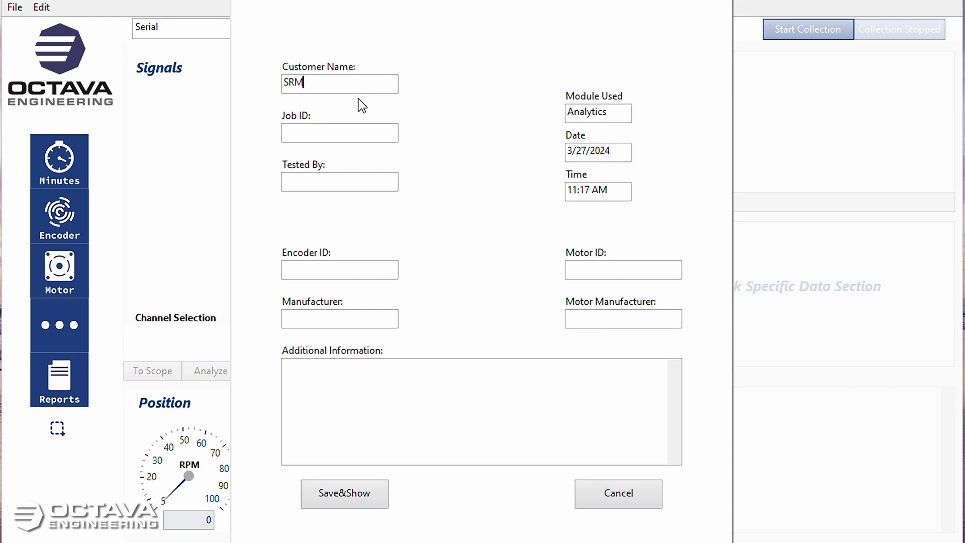
{"action": "type", "text": "50"}
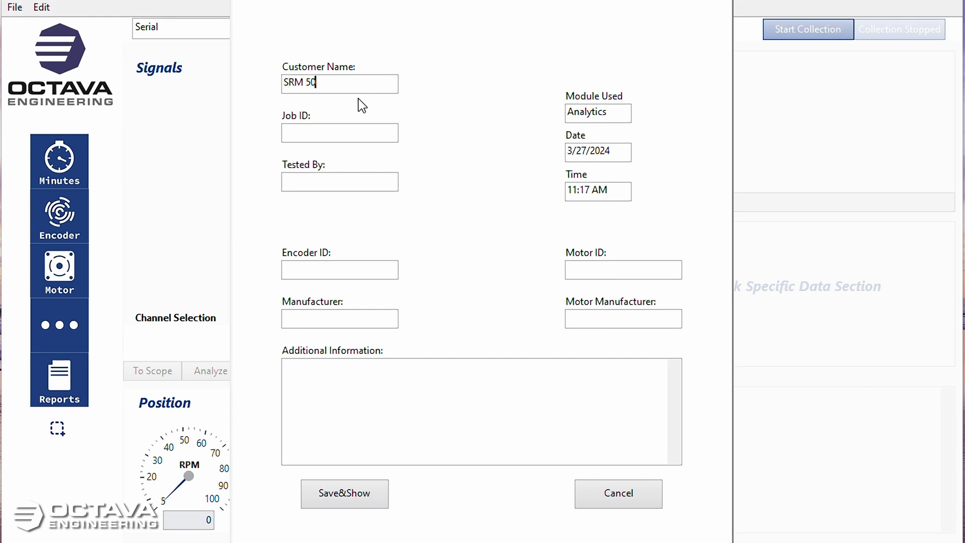
{"action": "triple_click", "coordinate": [340, 83]}
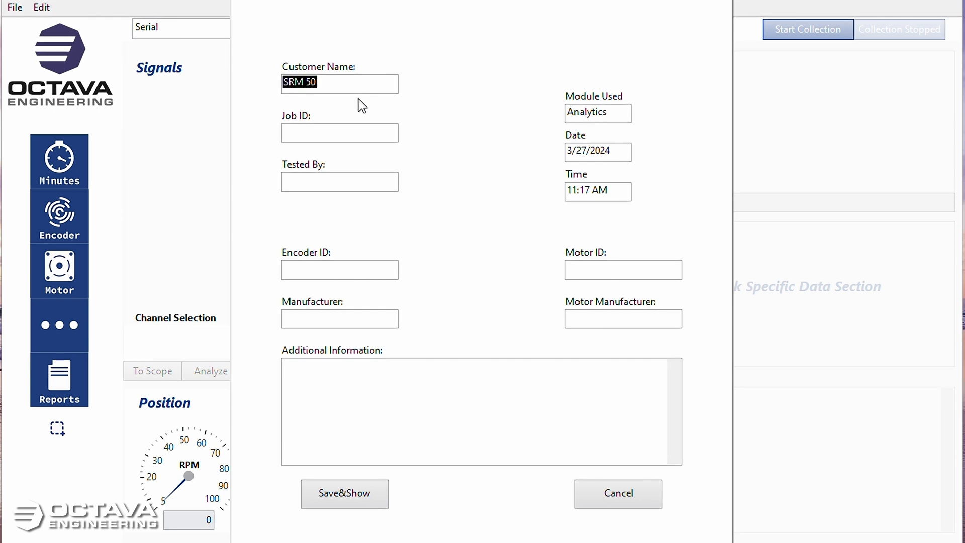
{"action": "left_click", "coordinate": [339, 132]}
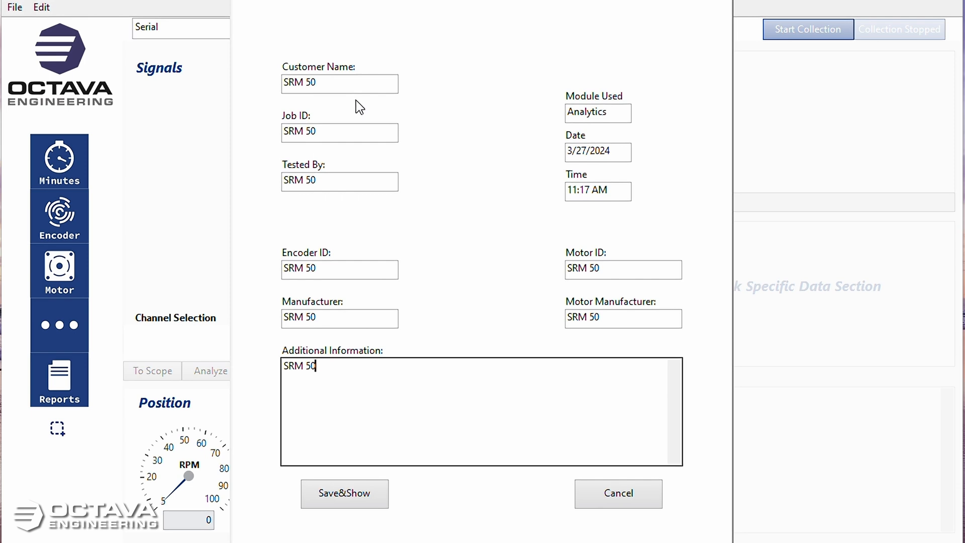
{"action": "left_click", "coordinate": [345, 493]}
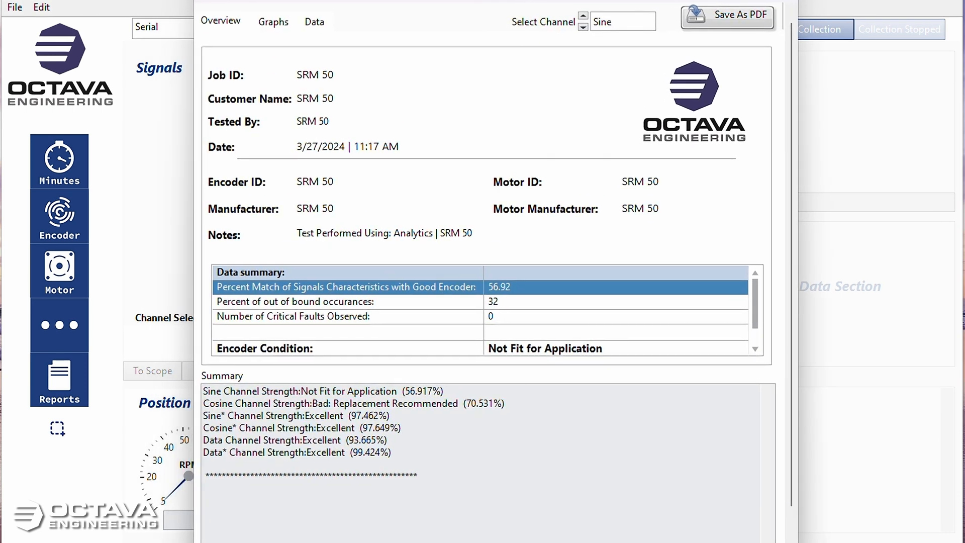
{"action": "mouse_move", "coordinate": [417, 101]}
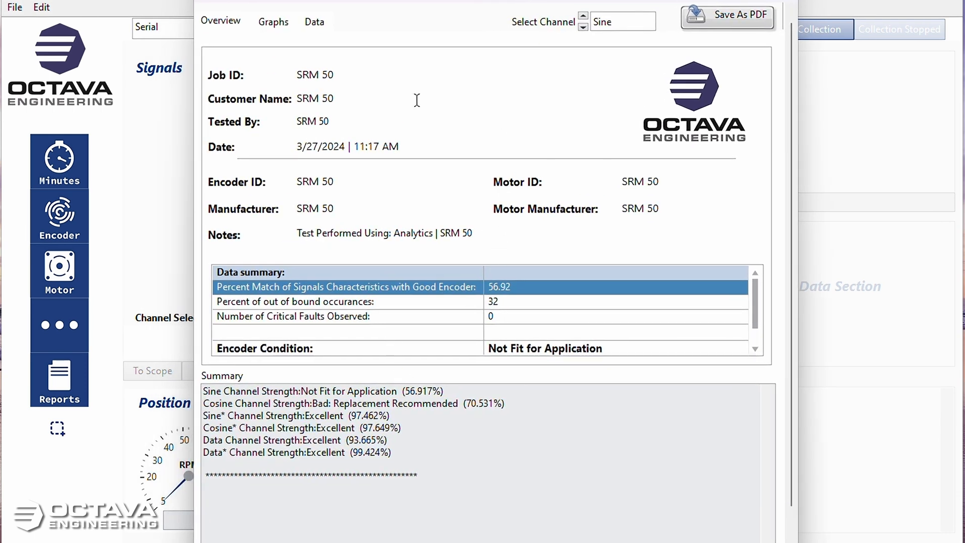
{"action": "mouse_move", "coordinate": [466, 310]}
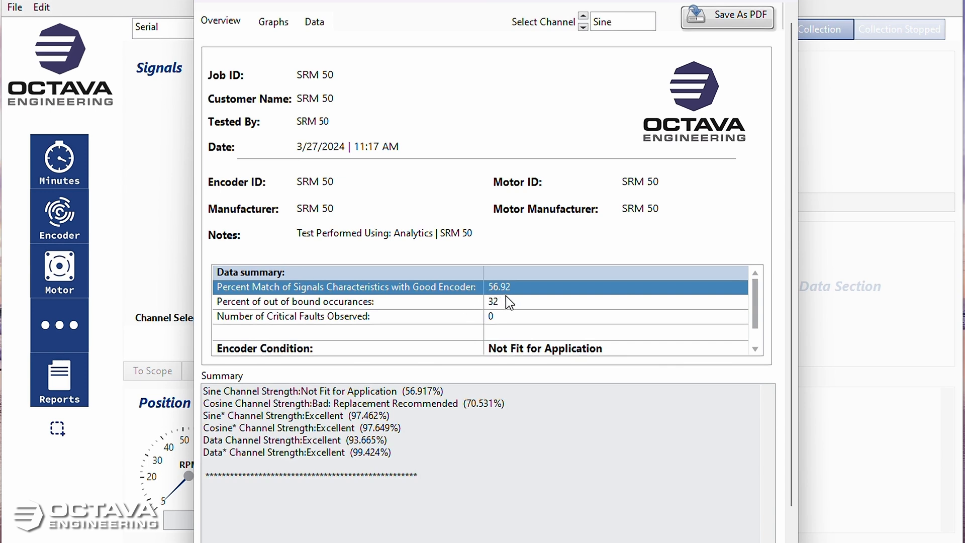
{"action": "mouse_move", "coordinate": [269, 374]}
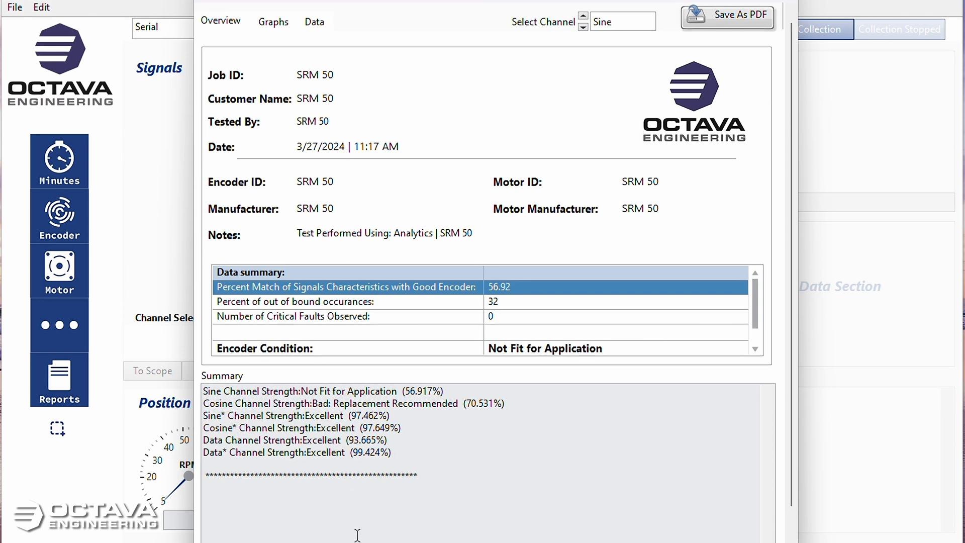
{"action": "mouse_move", "coordinate": [302, 391]}
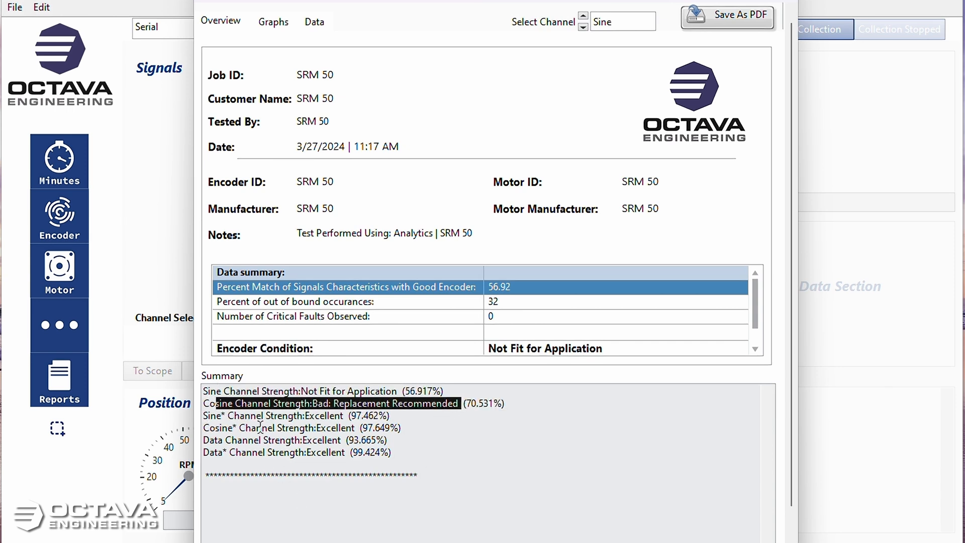
{"action": "mouse_move", "coordinate": [246, 437]}
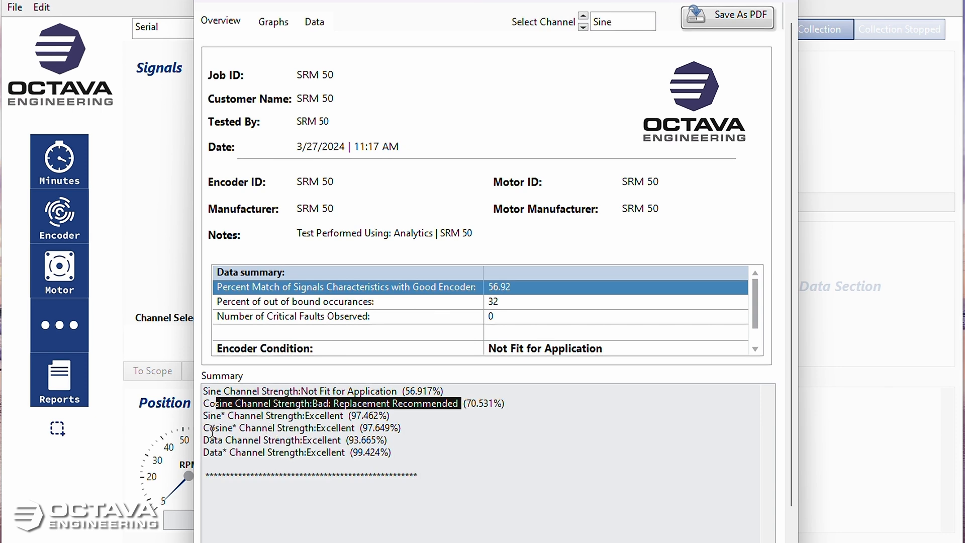
{"action": "mouse_move", "coordinate": [228, 415]}
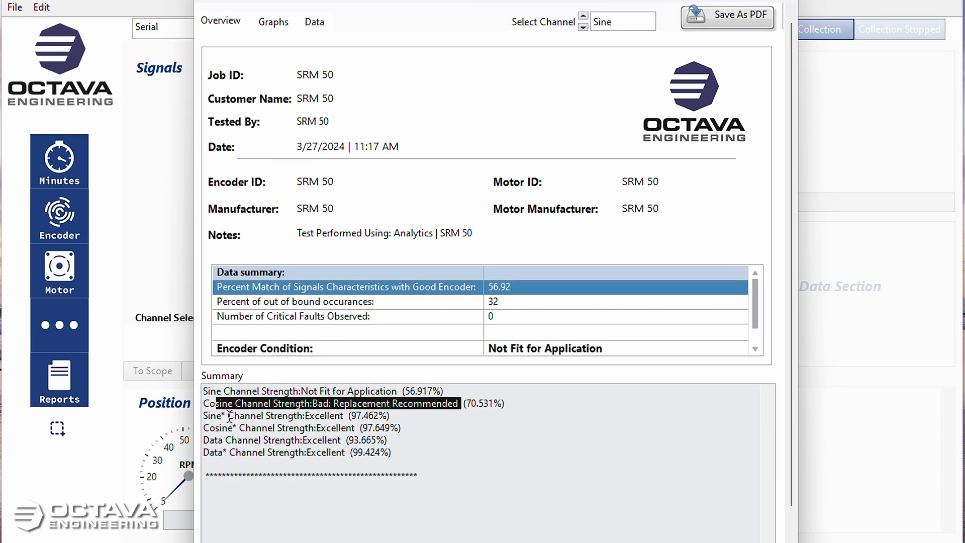
{"action": "mouse_move", "coordinate": [327, 402]}
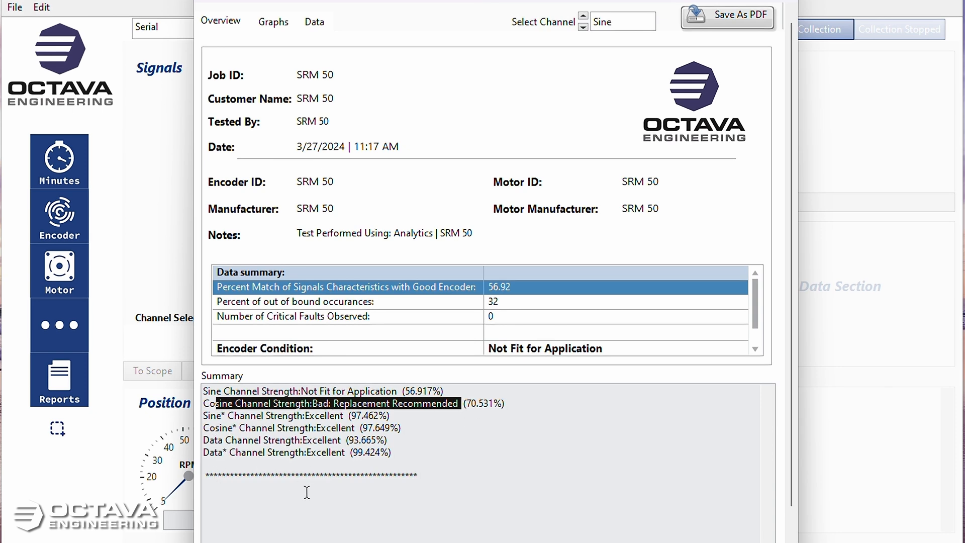
{"action": "mouse_move", "coordinate": [343, 427]}
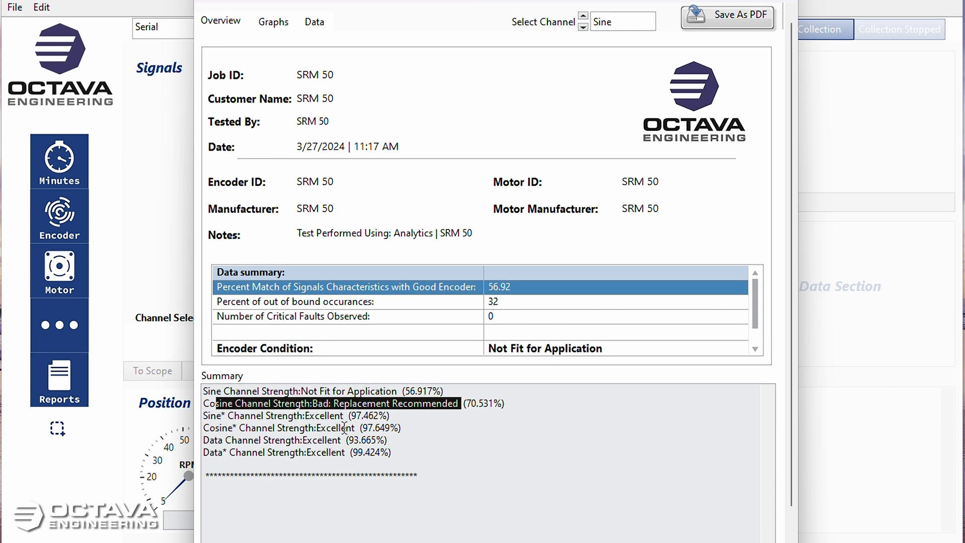
Show the report's Graphs page with the Cosine channel selected instead of Sine.
{"action": "left_click", "coordinate": [273, 21]}
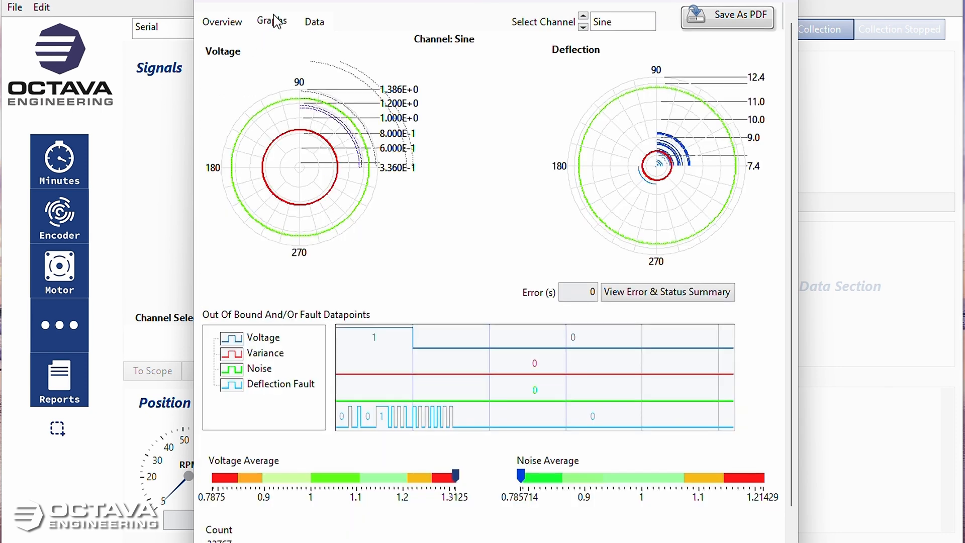
{"action": "mouse_move", "coordinate": [513, 221]}
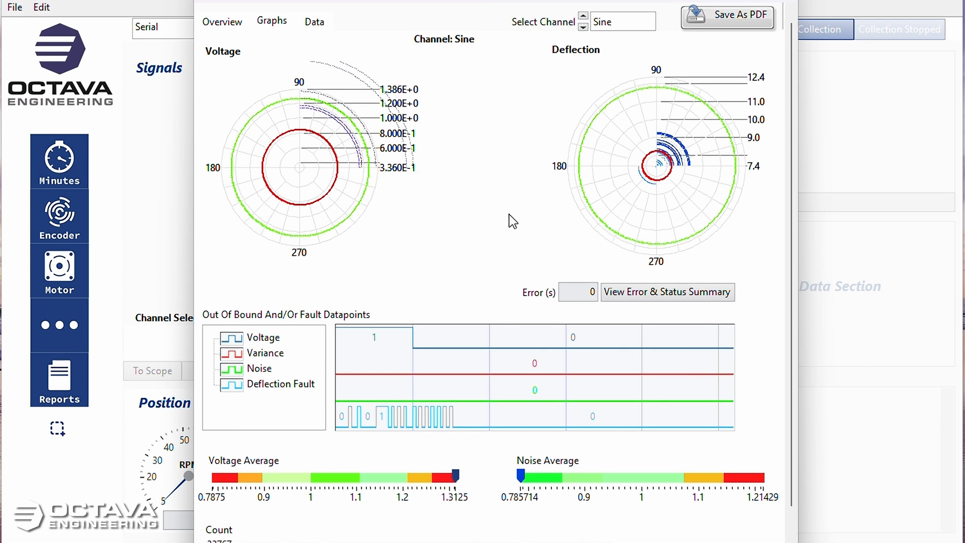
{"action": "mouse_move", "coordinate": [491, 220]}
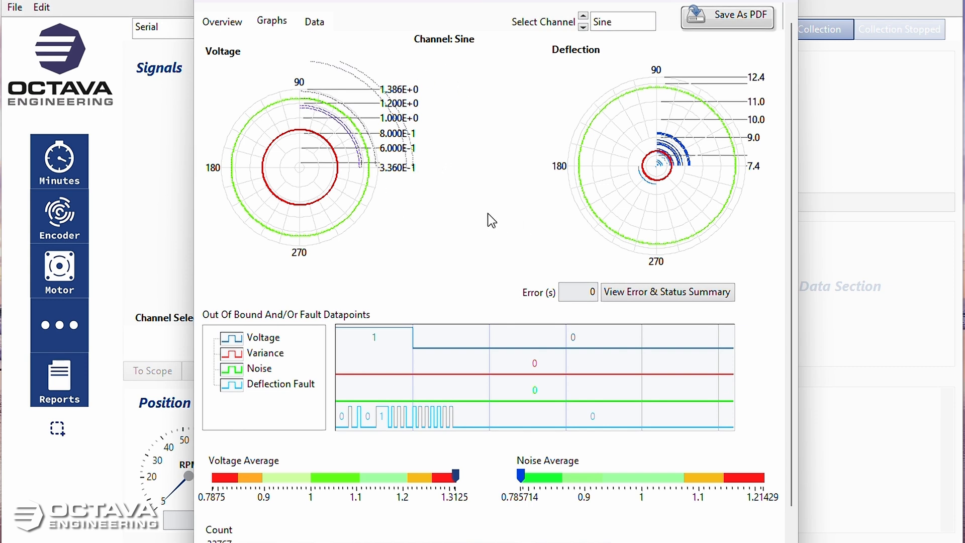
{"action": "mouse_move", "coordinate": [387, 519]}
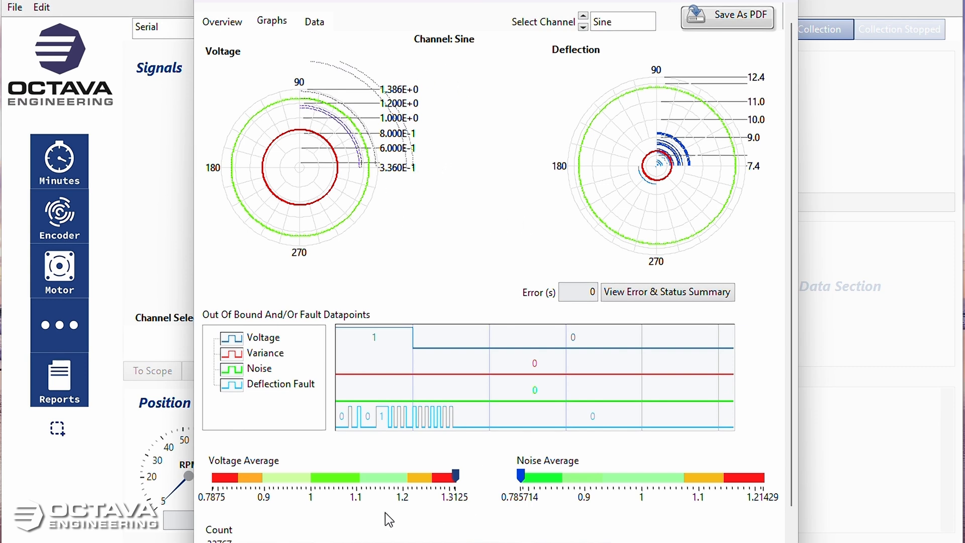
{"action": "mouse_move", "coordinate": [312, 76]}
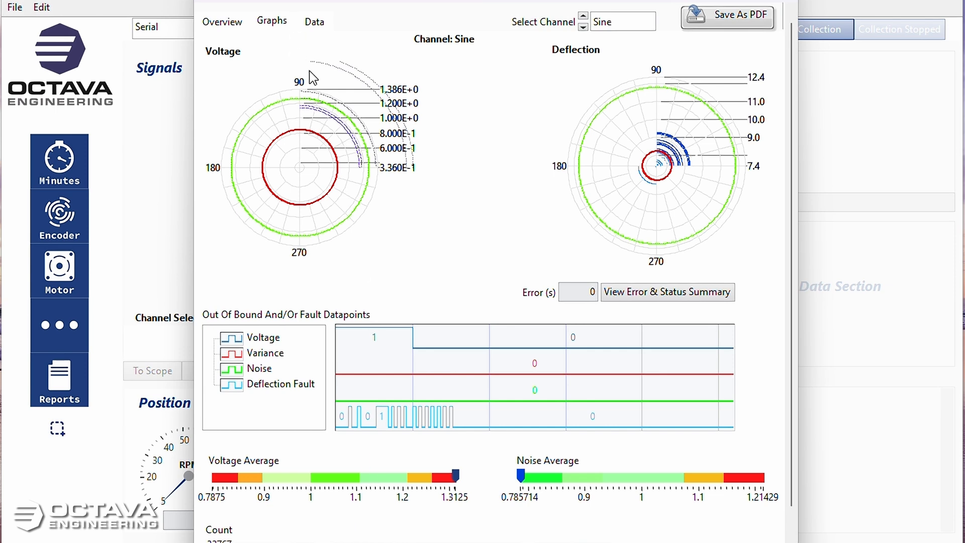
{"action": "mouse_move", "coordinate": [307, 79]}
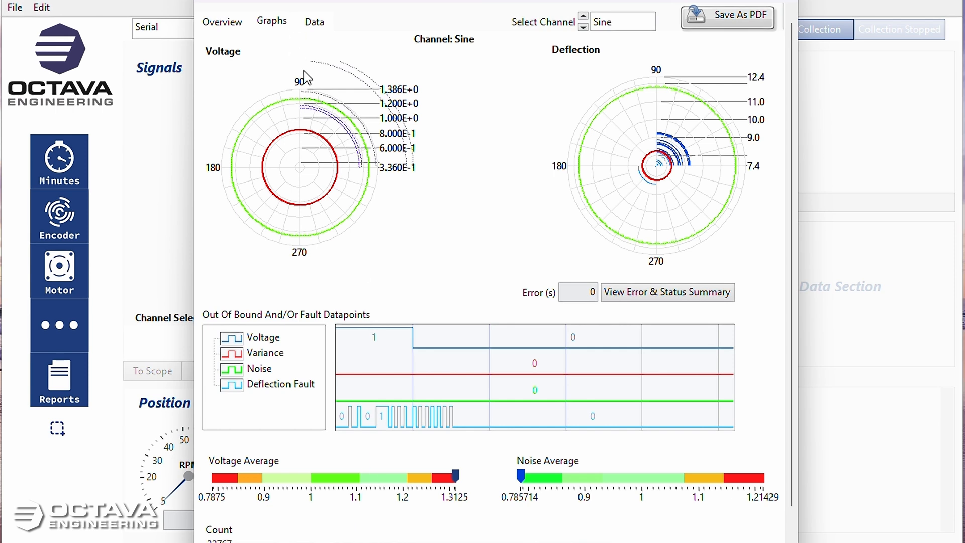
{"action": "mouse_move", "coordinate": [412, 342]}
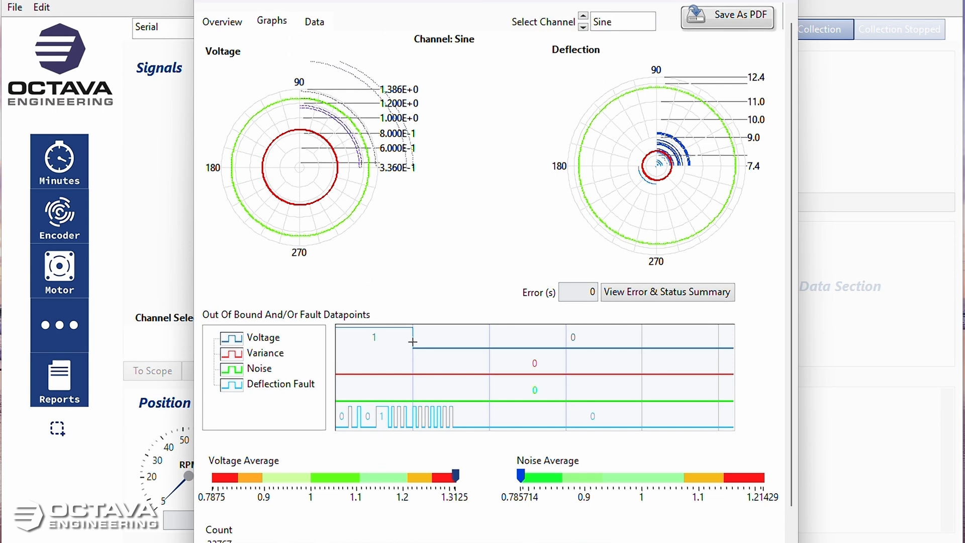
{"action": "mouse_move", "coordinate": [371, 417]}
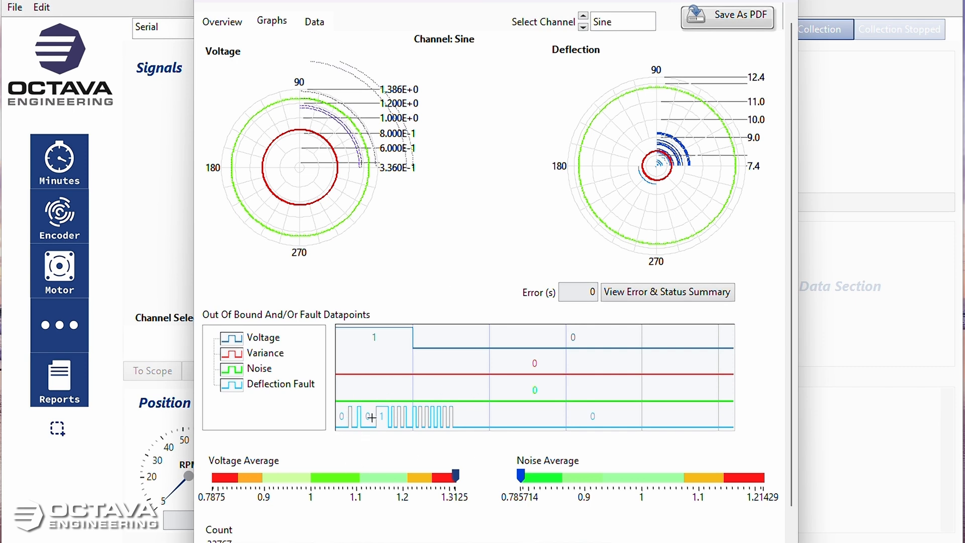
{"action": "left_click", "coordinate": [582, 17]}
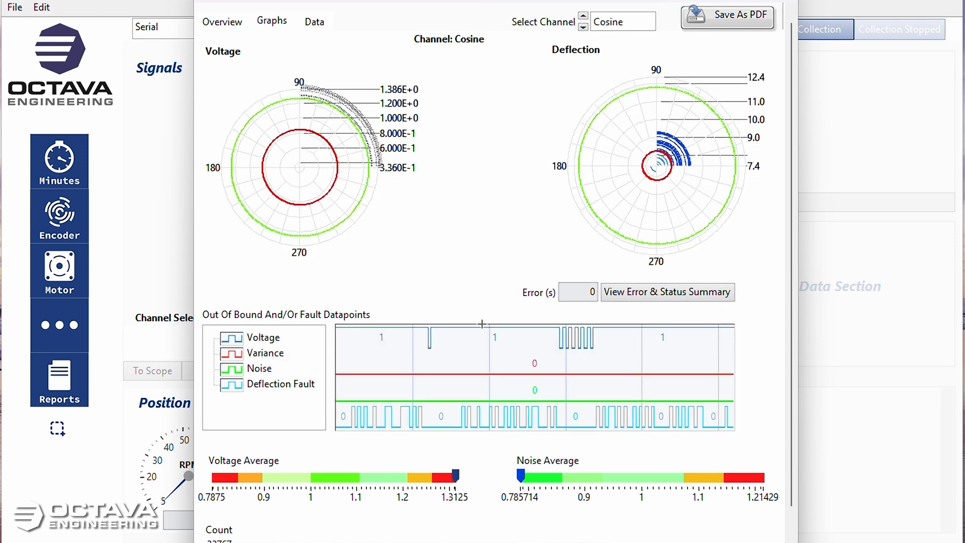
{"action": "mouse_move", "coordinate": [463, 324]}
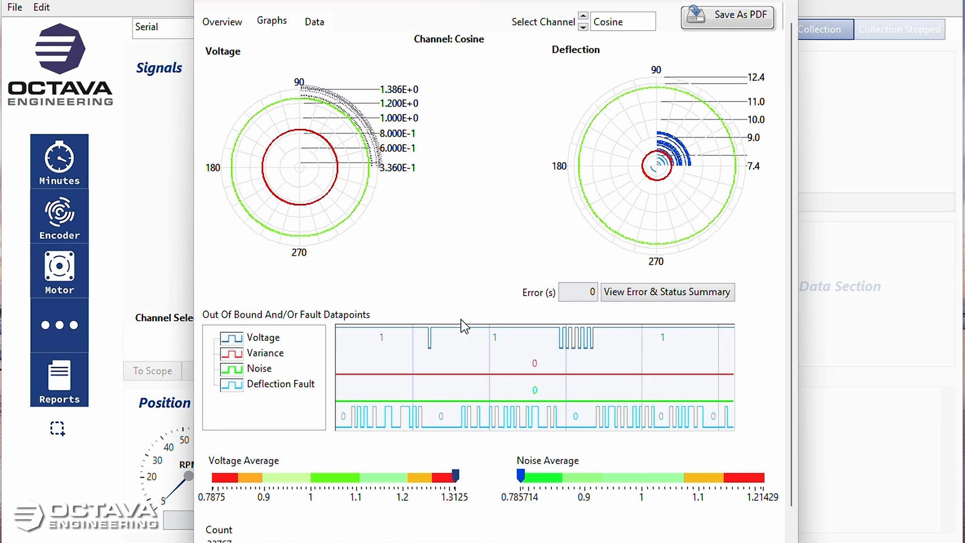
{"action": "mouse_move", "coordinate": [334, 422]}
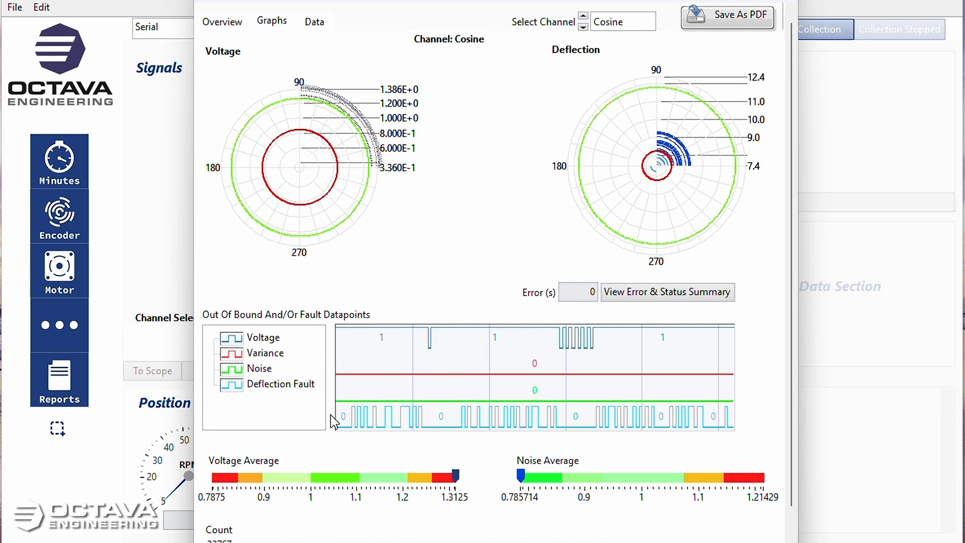
{"action": "mouse_move", "coordinate": [337, 455]}
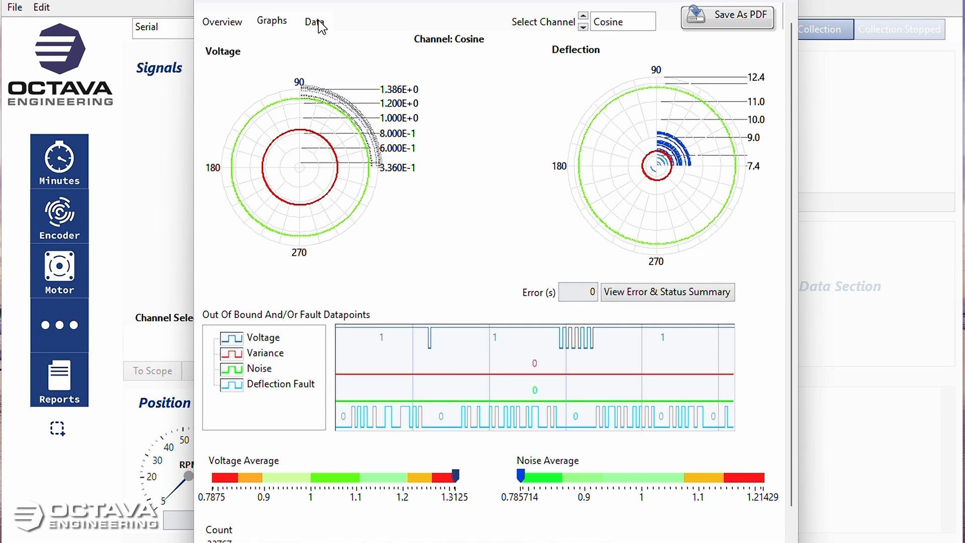
Review the report's Data table of Cosine errors, then close the report.
{"action": "left_click", "coordinate": [313, 21]}
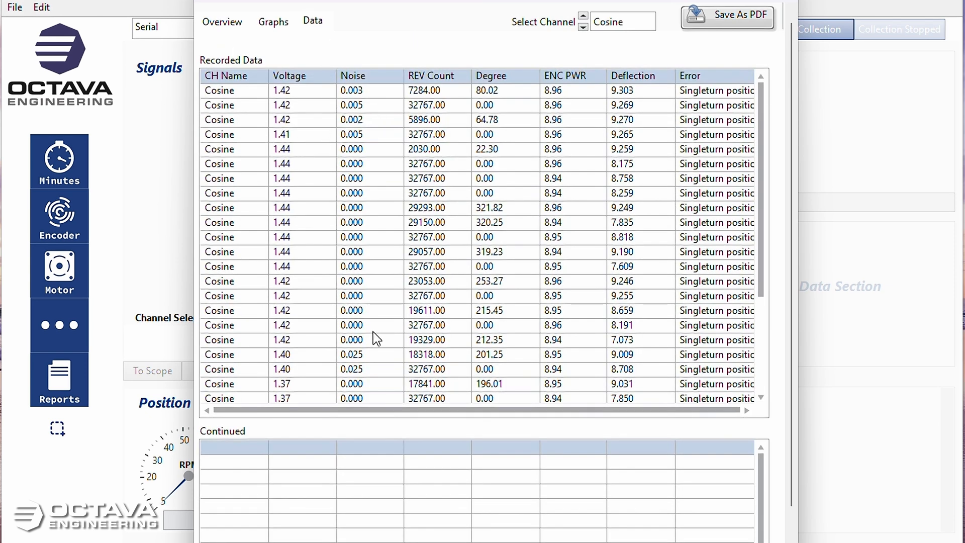
{"action": "mouse_move", "coordinate": [726, 369]}
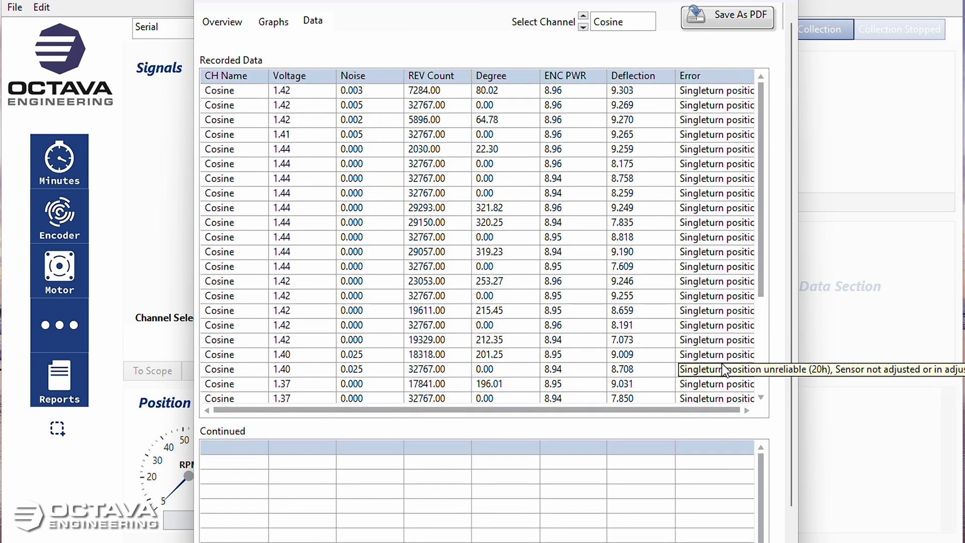
{"action": "mouse_move", "coordinate": [728, 170]}
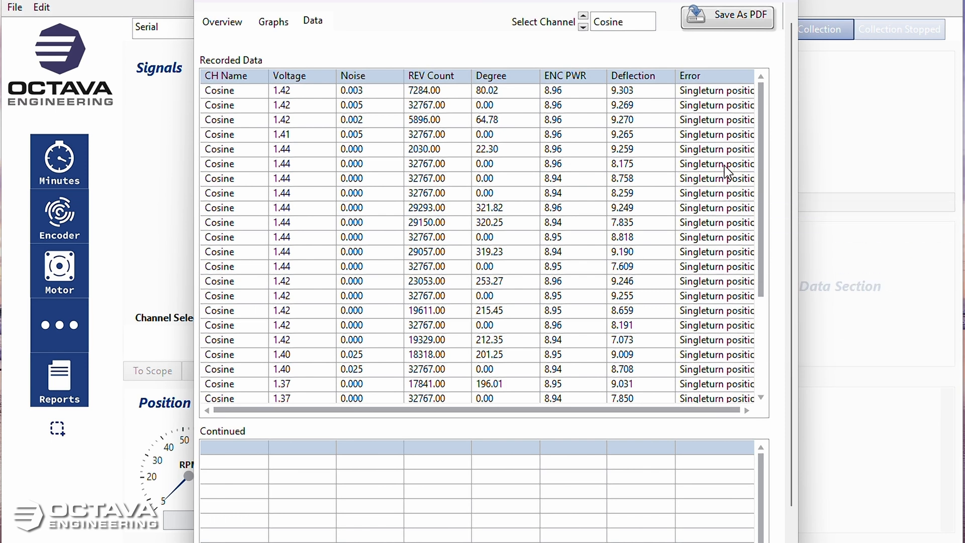
{"action": "mouse_move", "coordinate": [711, 240]}
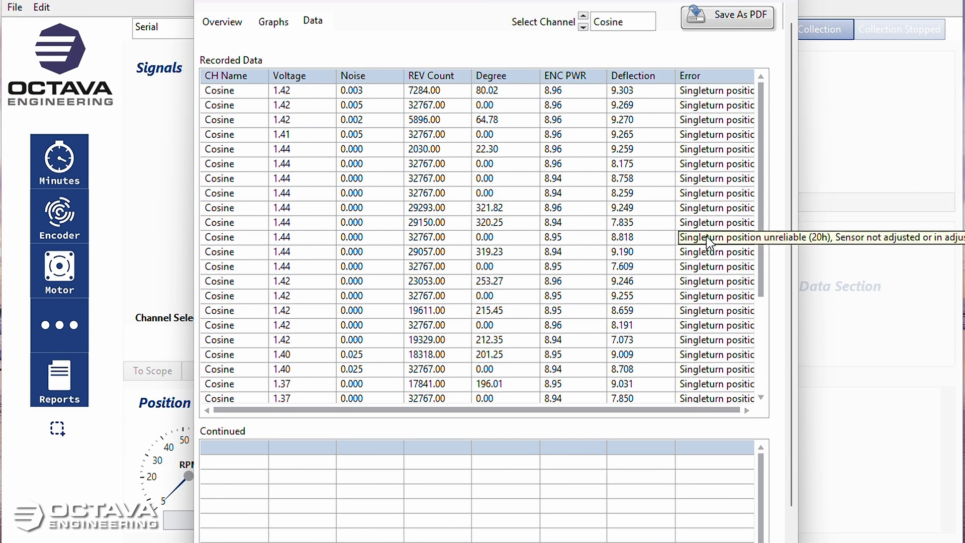
{"action": "mouse_move", "coordinate": [694, 378]}
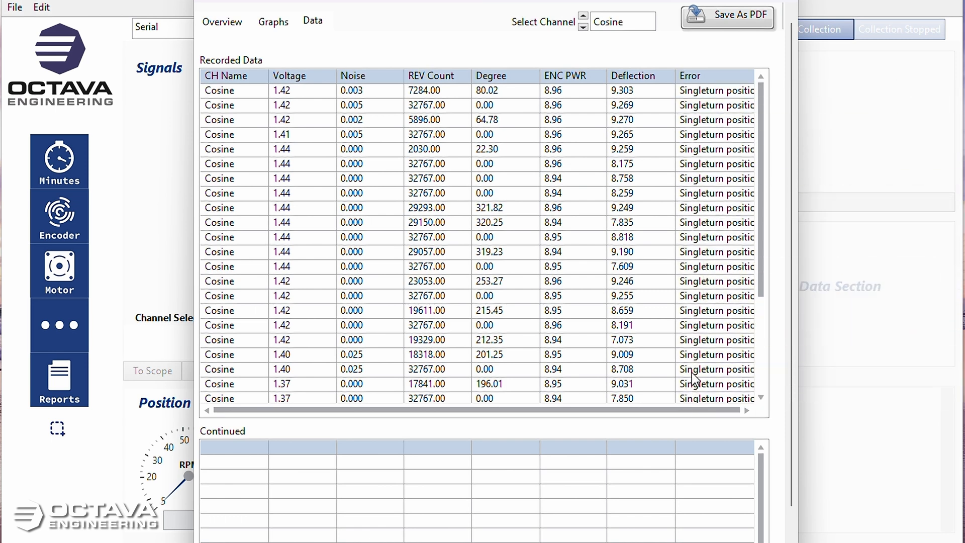
{"action": "scroll", "scroll_direction": "down", "scroll_amount": 3}
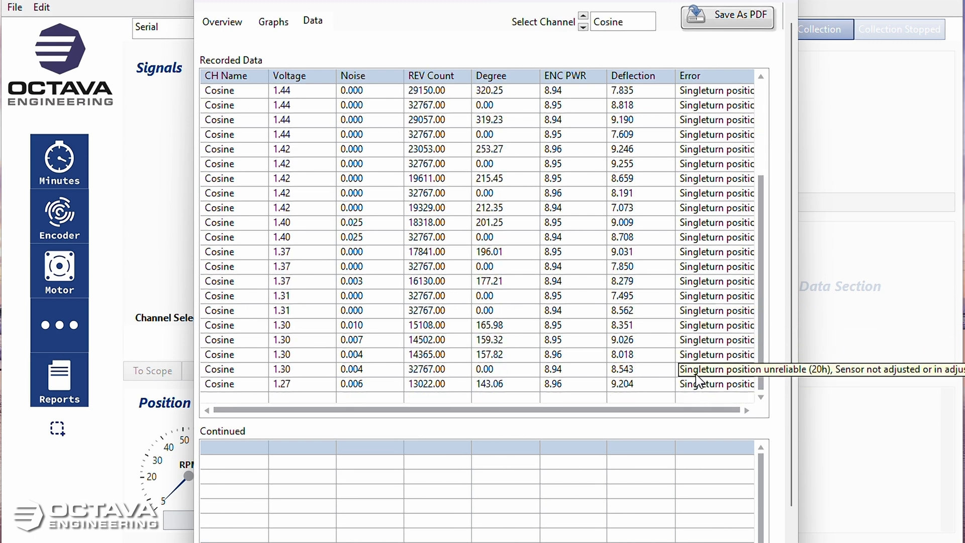
{"action": "mouse_move", "coordinate": [702, 357]}
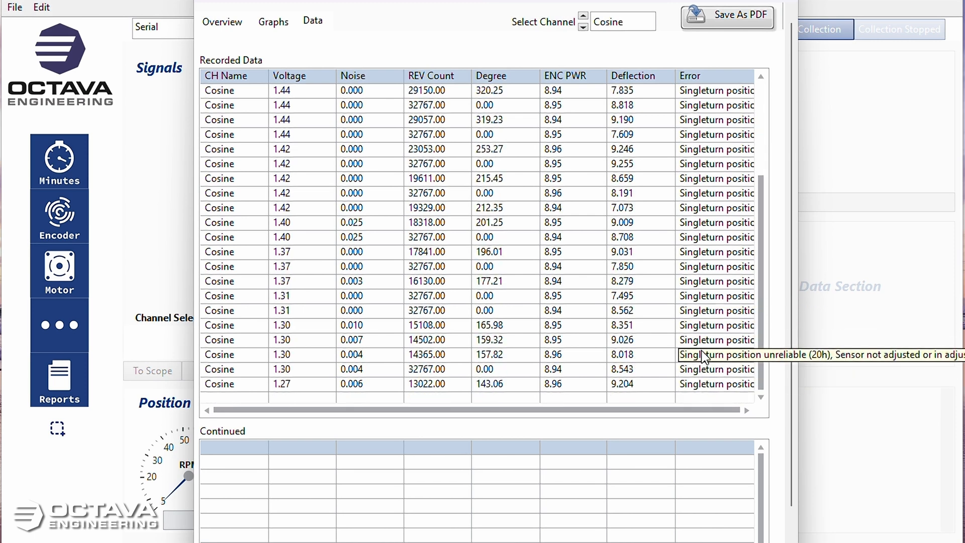
{"action": "scroll", "scroll_direction": "up", "scroll_amount": 3}
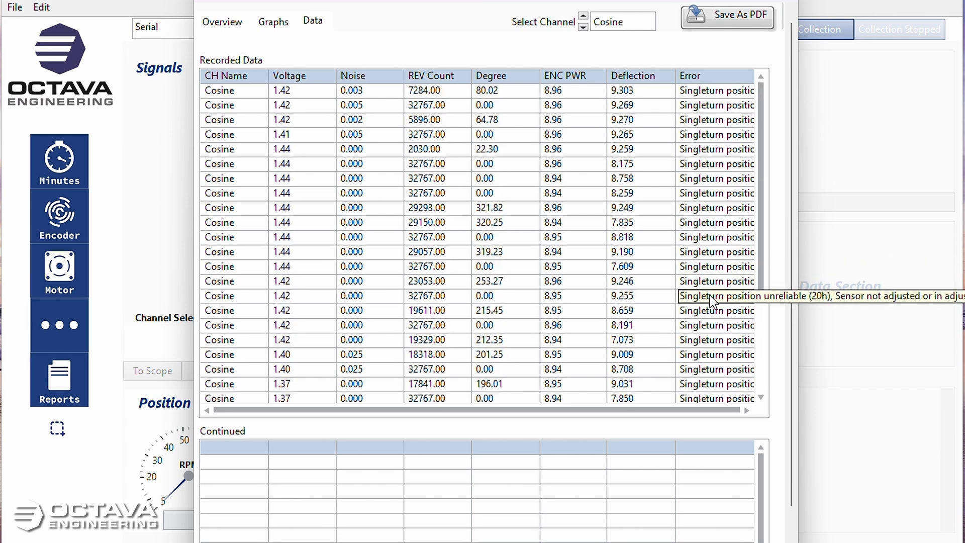
{"action": "left_click", "coordinate": [222, 21]}
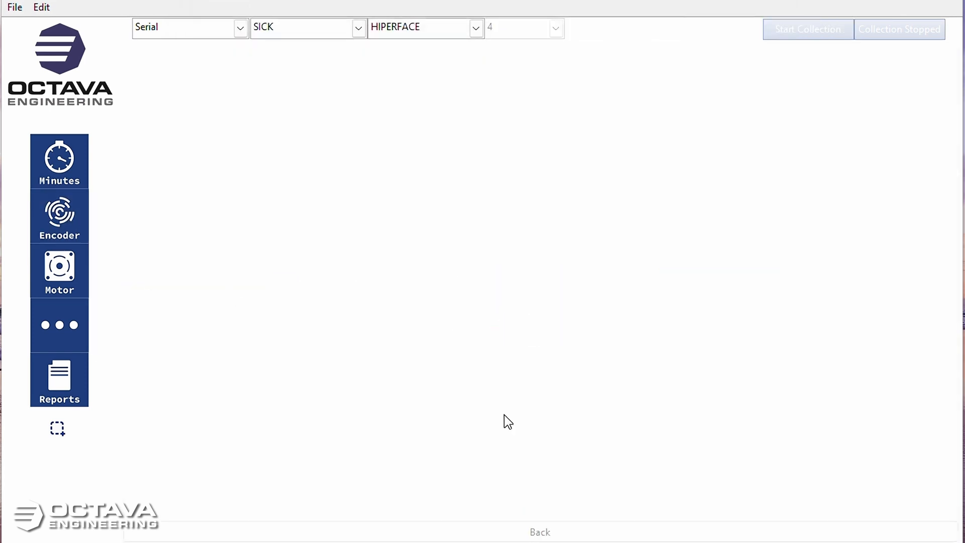
Run Get Error on the identified SRM encoder to retrieve its stored errors.
{"action": "left_click", "coordinate": [59, 215]}
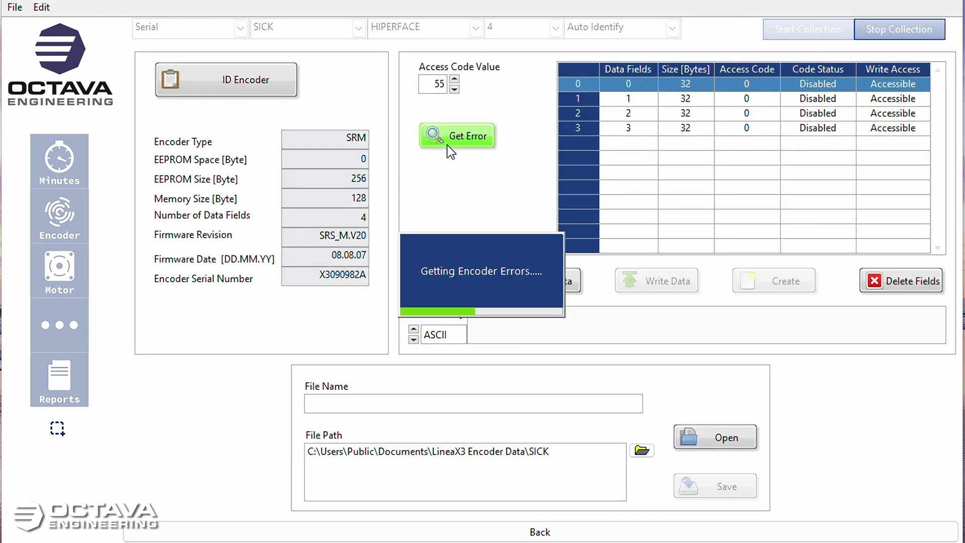
{"action": "left_click", "coordinate": [457, 135]}
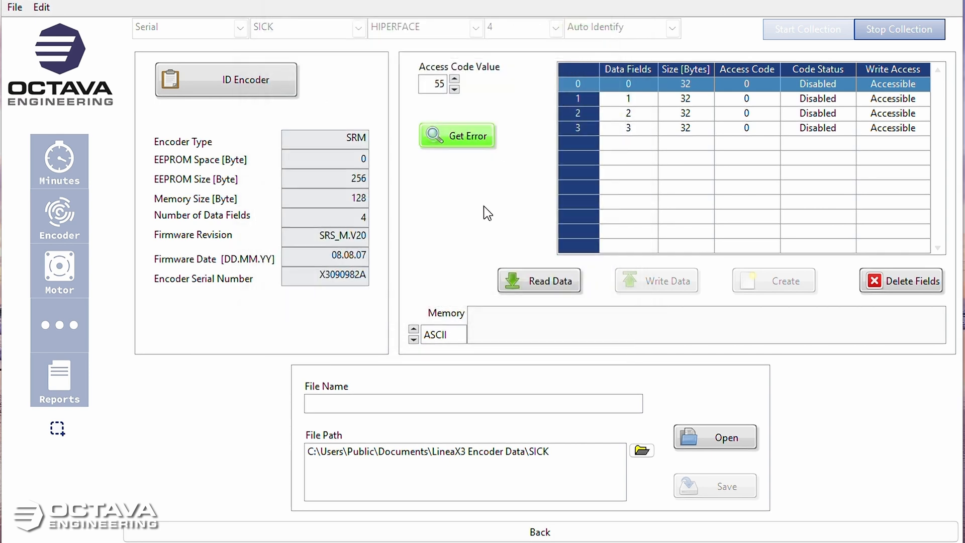
{"action": "mouse_move", "coordinate": [483, 216]}
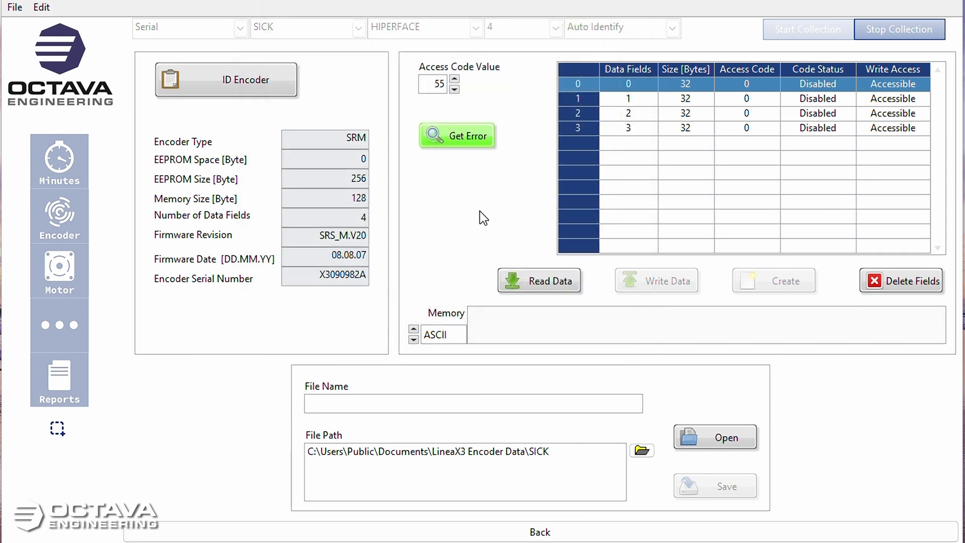
{"action": "mouse_move", "coordinate": [474, 157]}
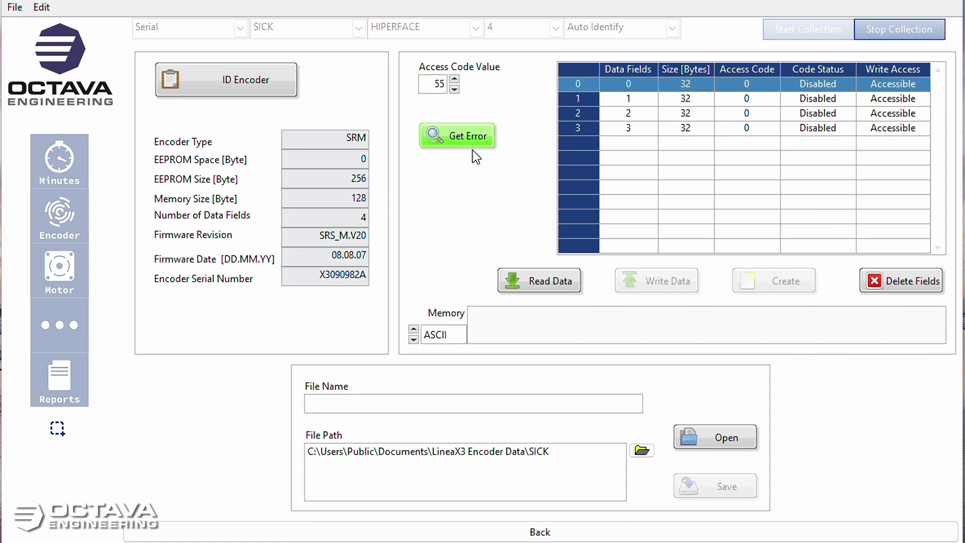
{"action": "mouse_move", "coordinate": [458, 131]}
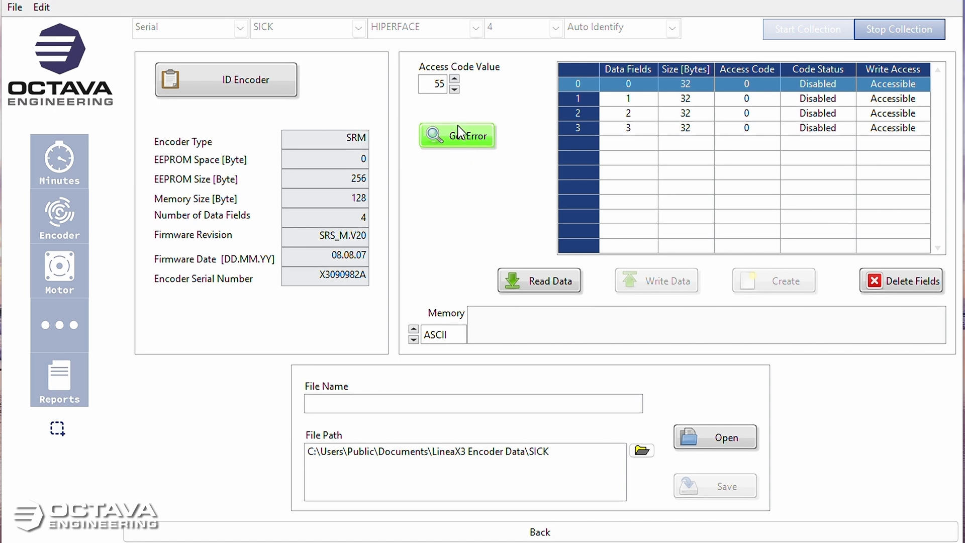
{"action": "mouse_move", "coordinate": [341, 219]}
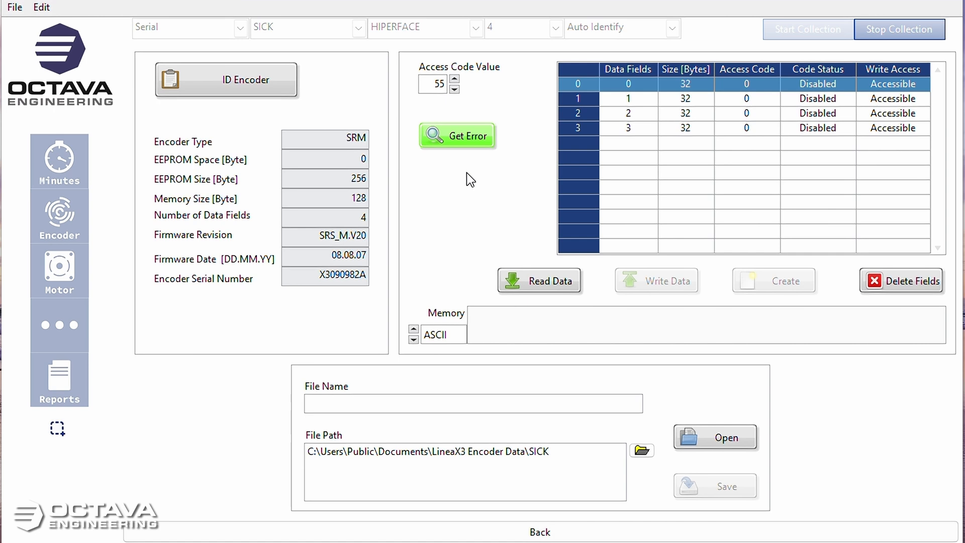
{"action": "mouse_move", "coordinate": [540, 307]}
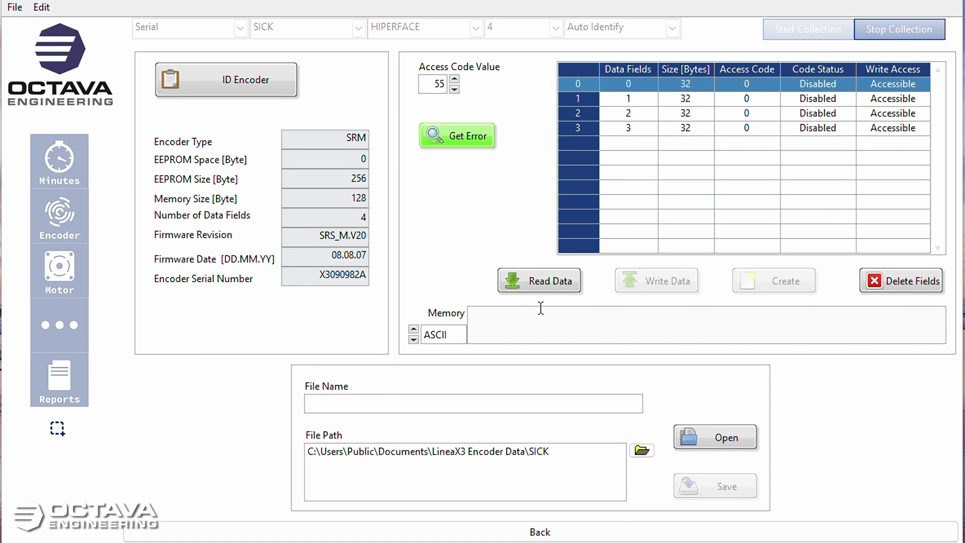
Read the bad encoder's MPL-B330P memory, save it to file, and stop collection.
{"action": "left_click", "coordinate": [538, 280]}
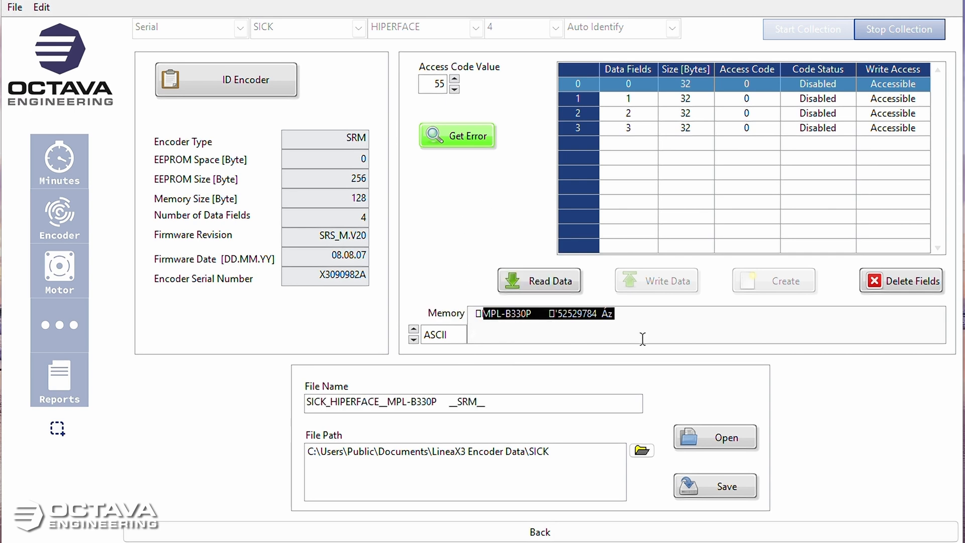
{"action": "left_click", "coordinate": [715, 486]}
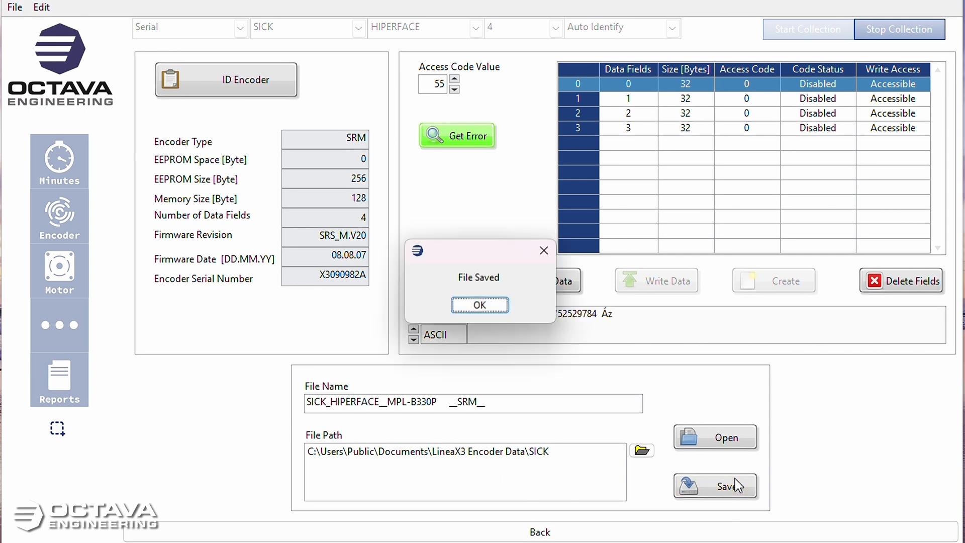
{"action": "left_click", "coordinate": [479, 304]}
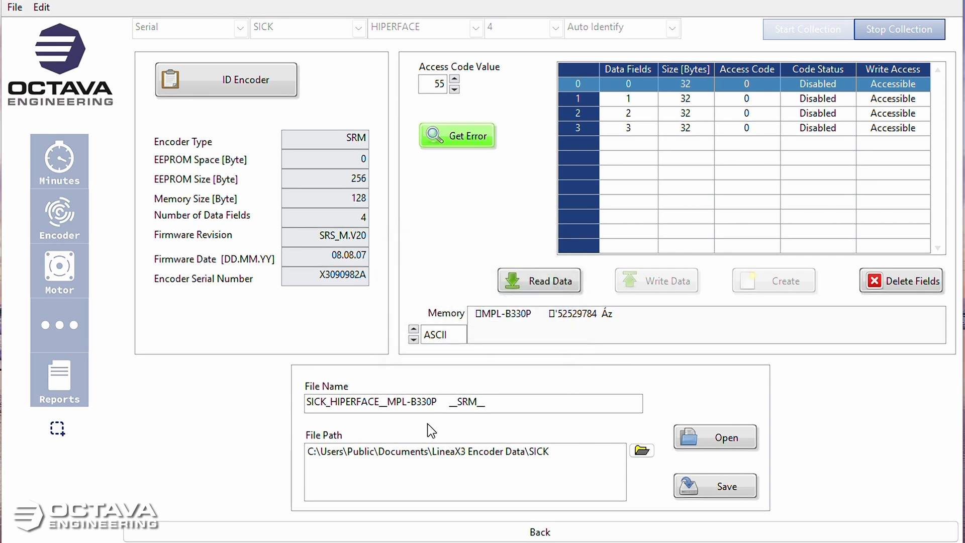
{"action": "mouse_move", "coordinate": [464, 213]}
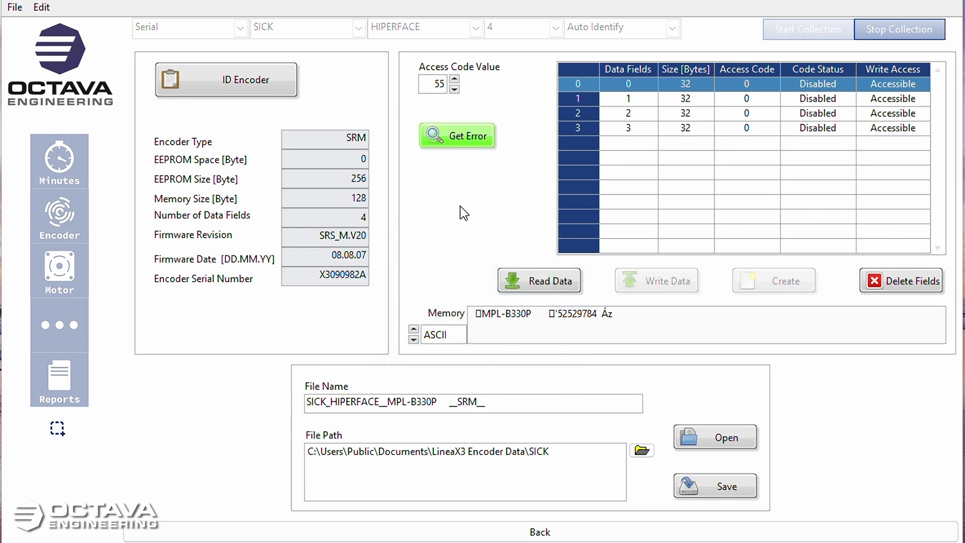
{"action": "left_click", "coordinate": [899, 29]}
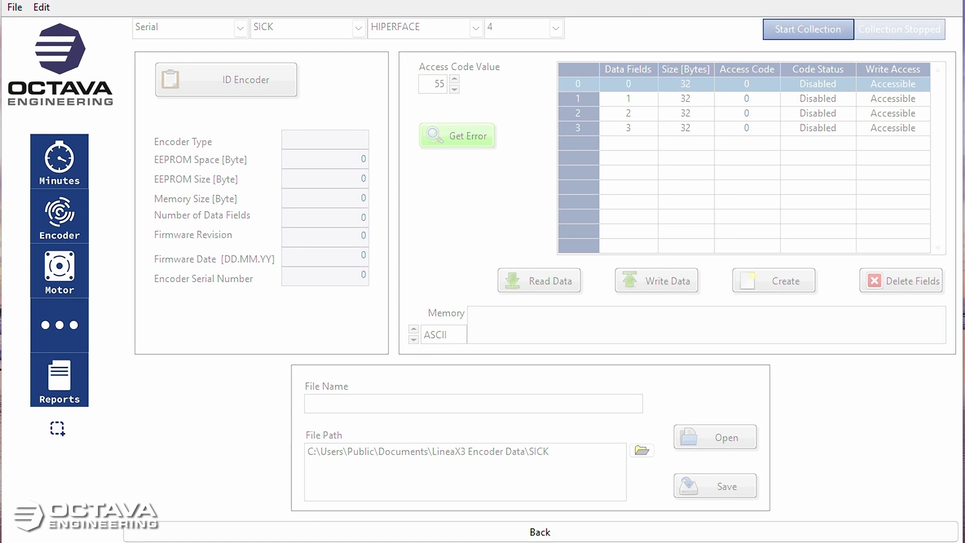
Start collection, identify replacement SRM encoder N30B50072, and find its memory has no fields.
{"action": "left_click", "coordinate": [539, 281]}
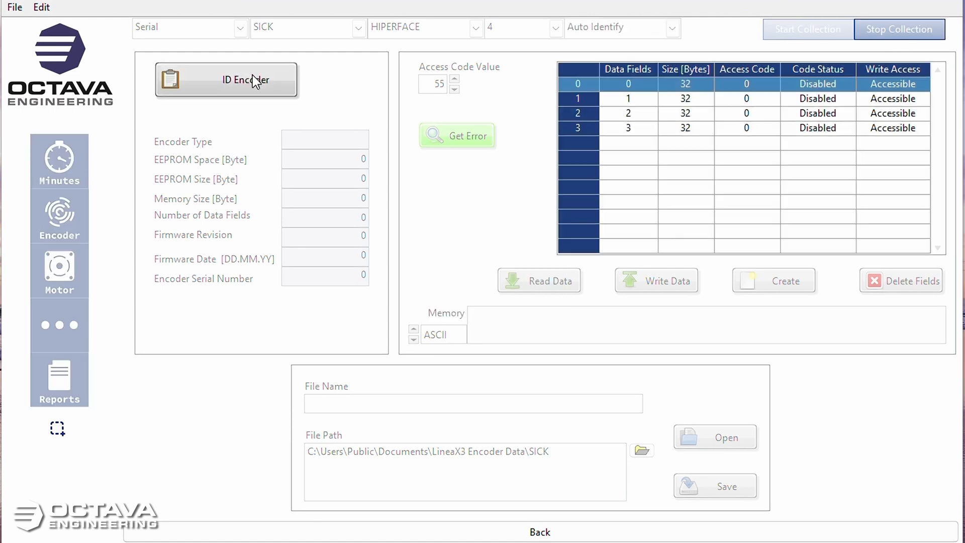
{"action": "left_click", "coordinate": [245, 79]}
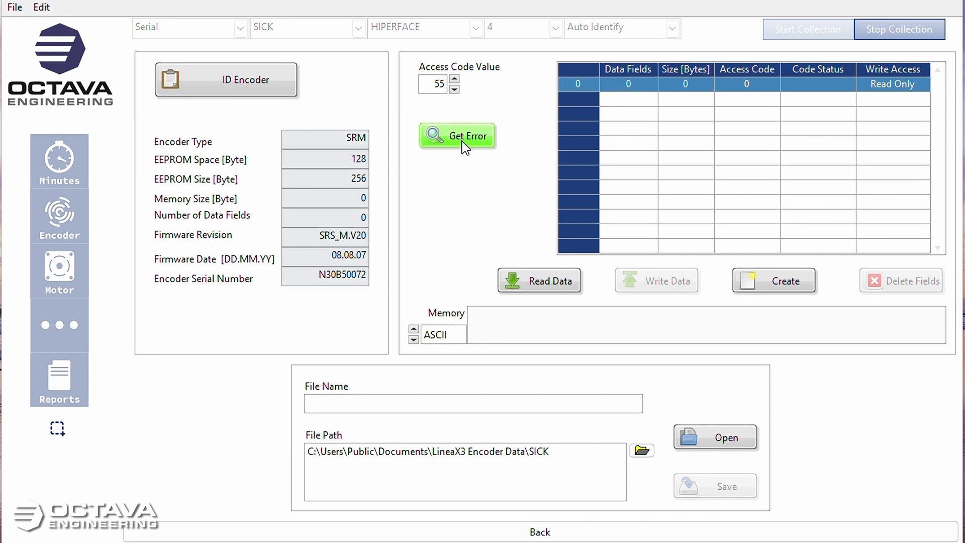
{"action": "mouse_move", "coordinate": [324, 198]}
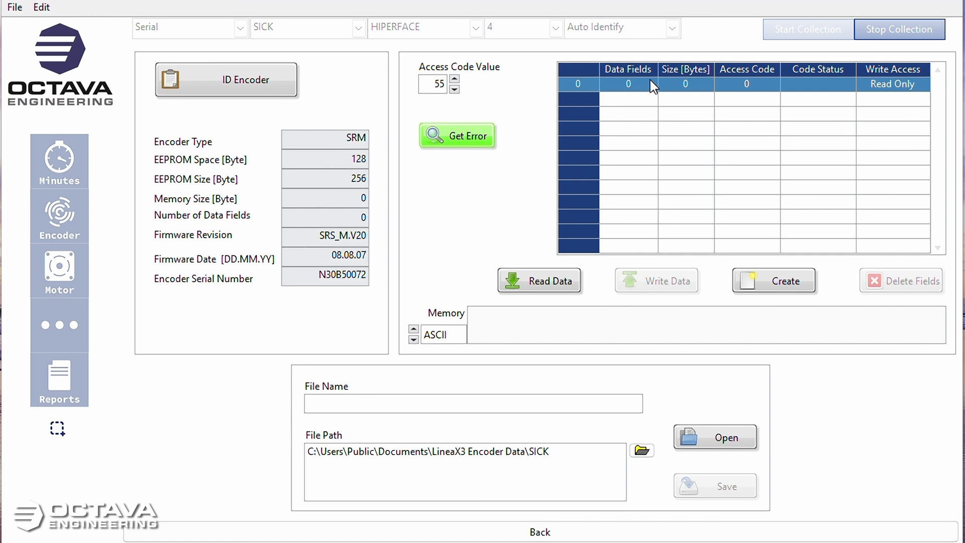
{"action": "mouse_move", "coordinate": [539, 312]}
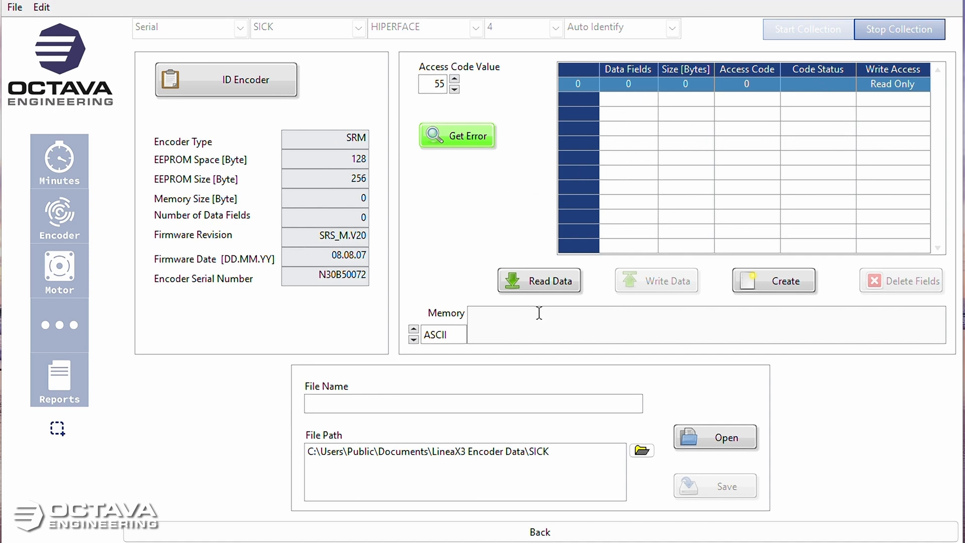
{"action": "left_click", "coordinate": [539, 280]}
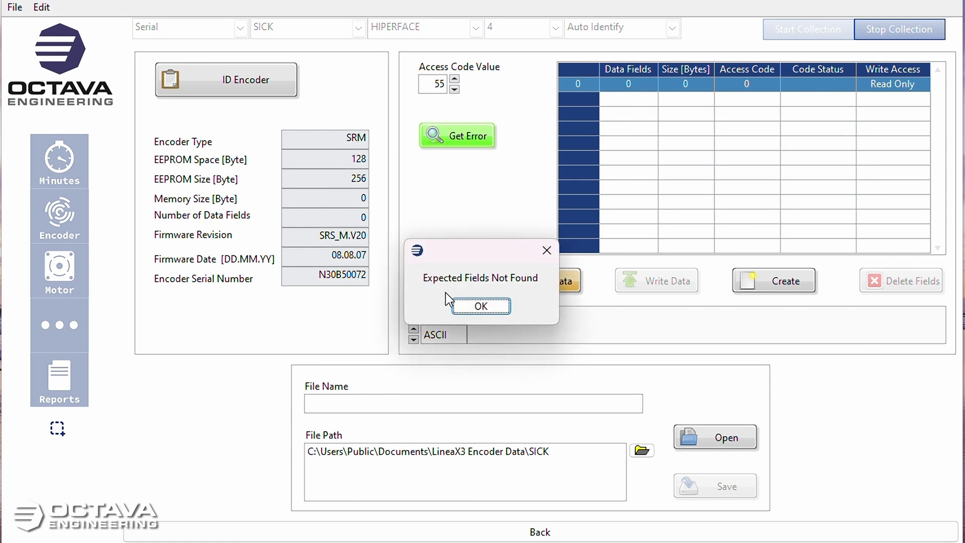
{"action": "left_click", "coordinate": [480, 306]}
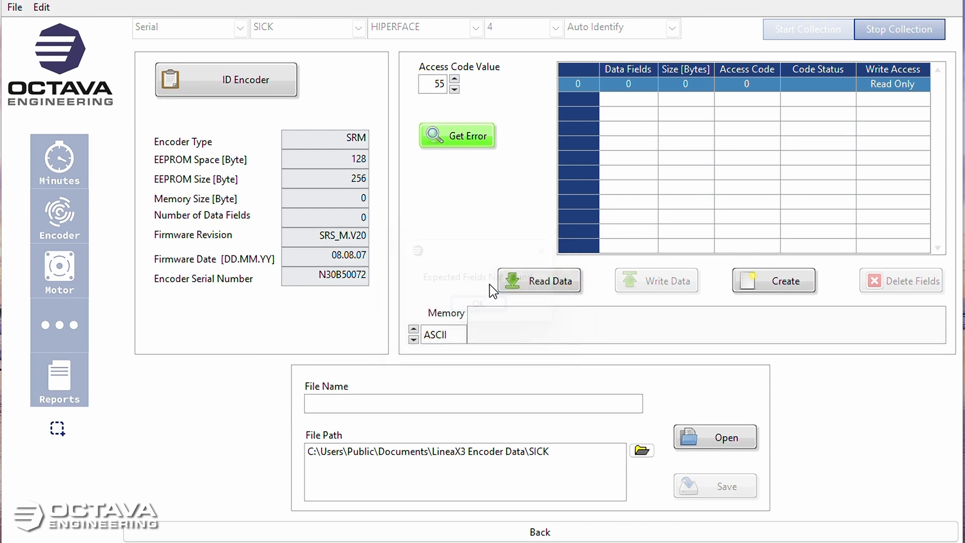
{"action": "left_click", "coordinate": [773, 281]}
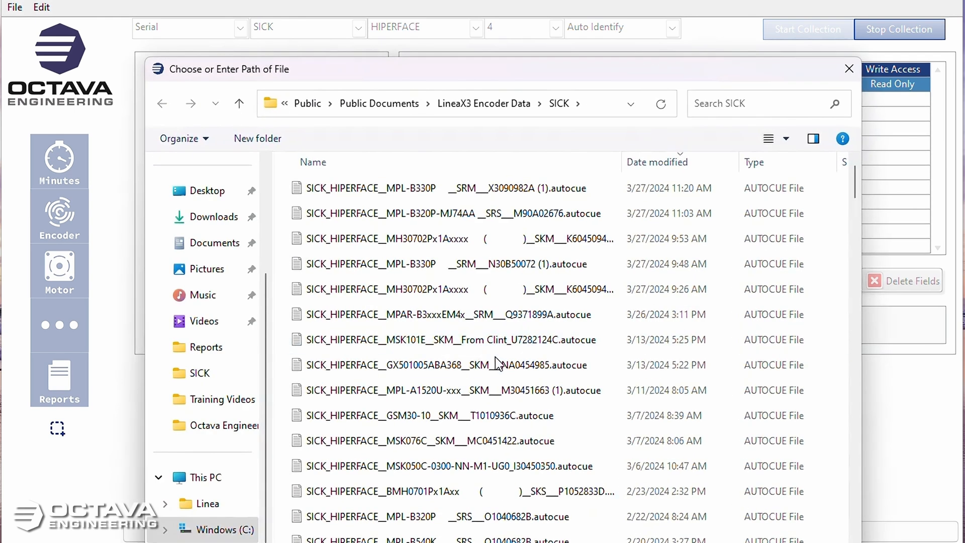
Write the saved MPL-B330P memory file to replacement encoder N30B50072 and acknowledge Write Complete.
{"action": "left_click", "coordinate": [447, 188]}
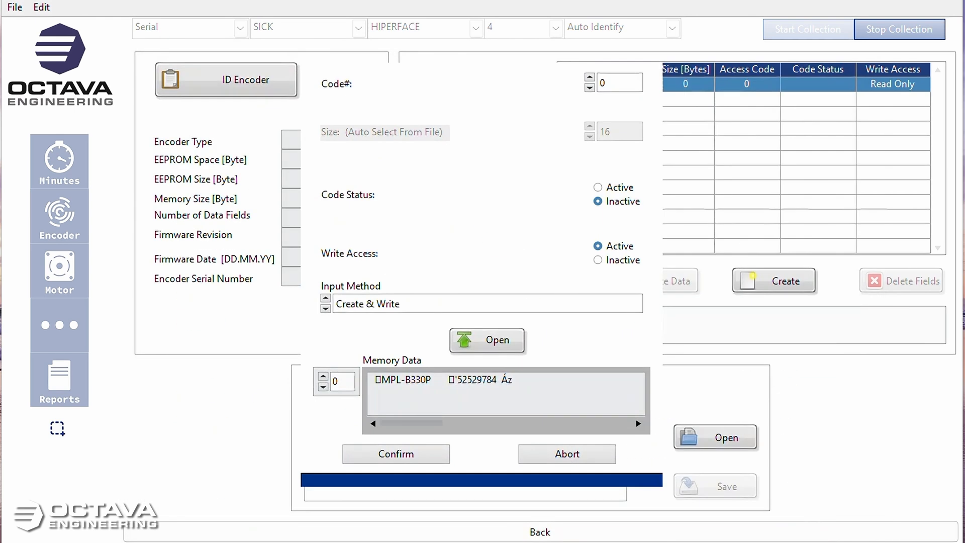
{"action": "left_click", "coordinate": [395, 454]}
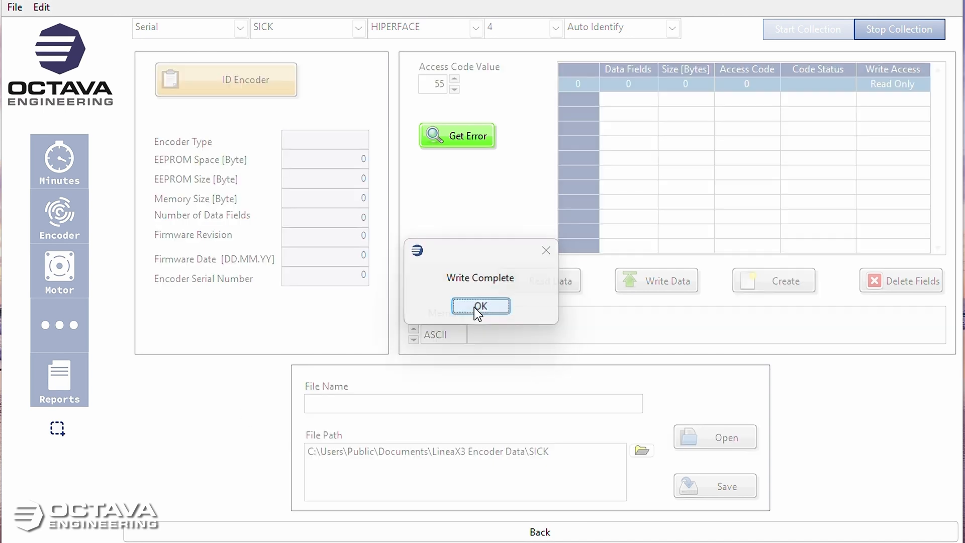
{"action": "left_click", "coordinate": [480, 306]}
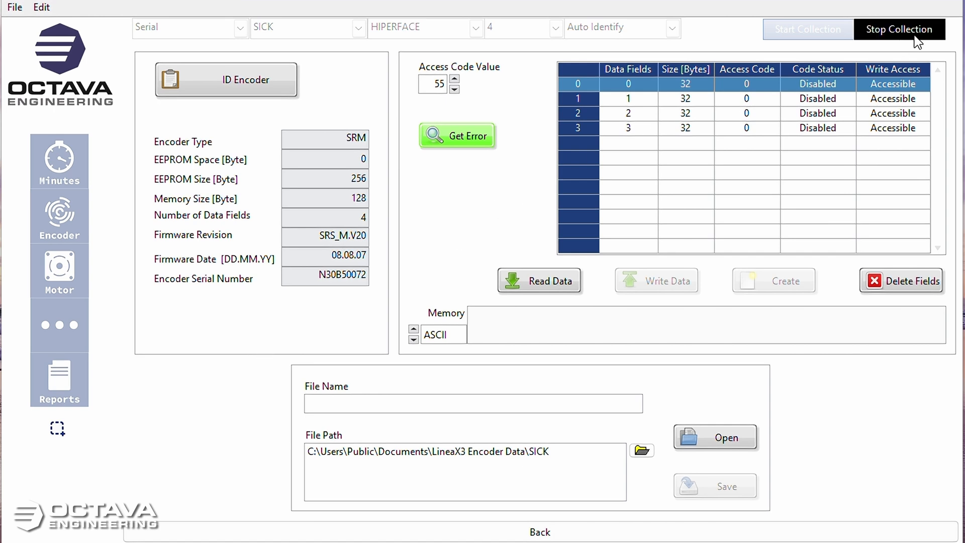
{"action": "mouse_move", "coordinate": [312, 353]}
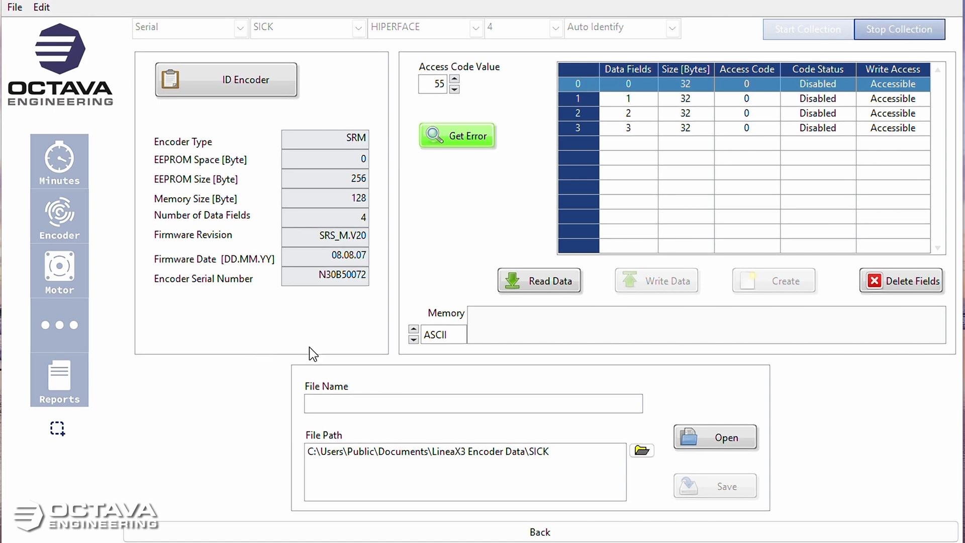
{"action": "mouse_move", "coordinate": [195, 438]}
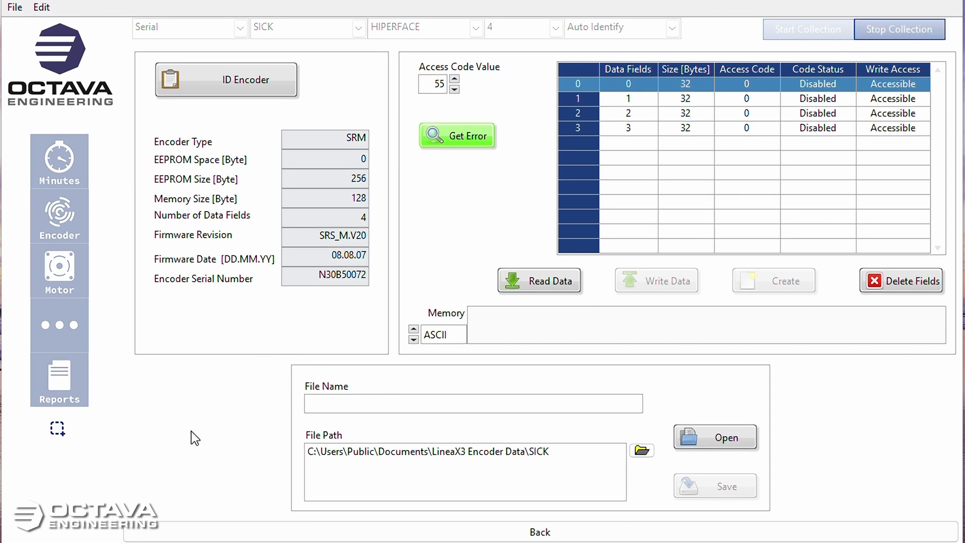
{"action": "mouse_move", "coordinate": [222, 412]}
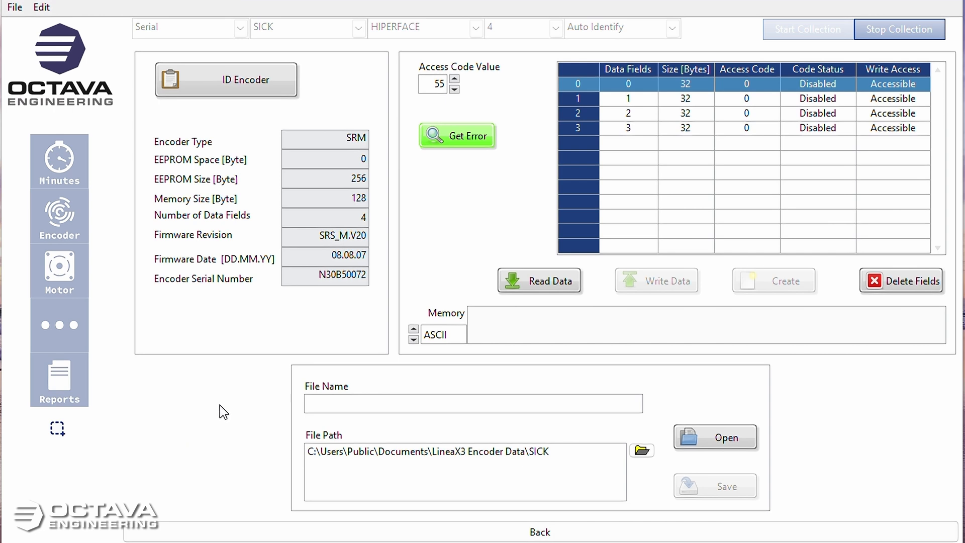
{"action": "mouse_move", "coordinate": [235, 400]}
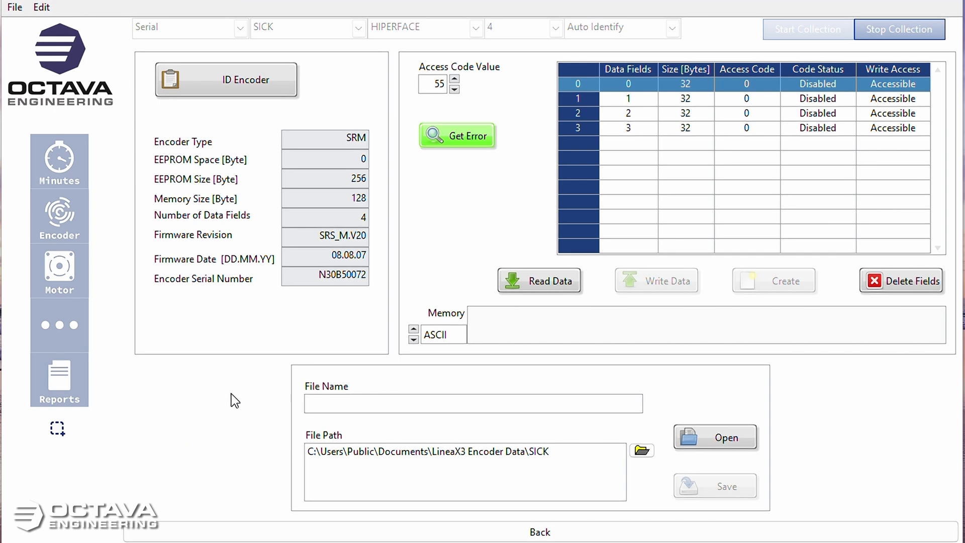
{"action": "mouse_move", "coordinate": [648, 107]}
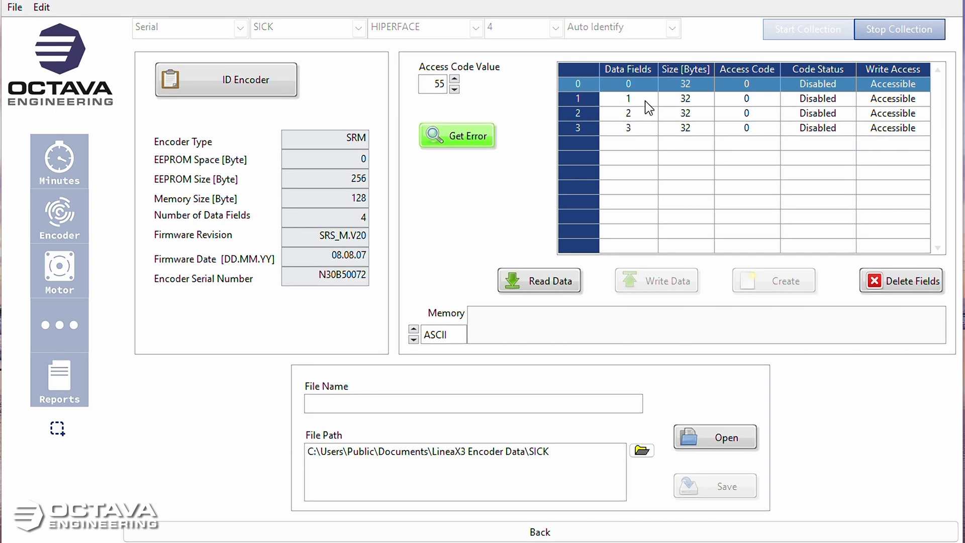
{"action": "mouse_move", "coordinate": [168, 461]}
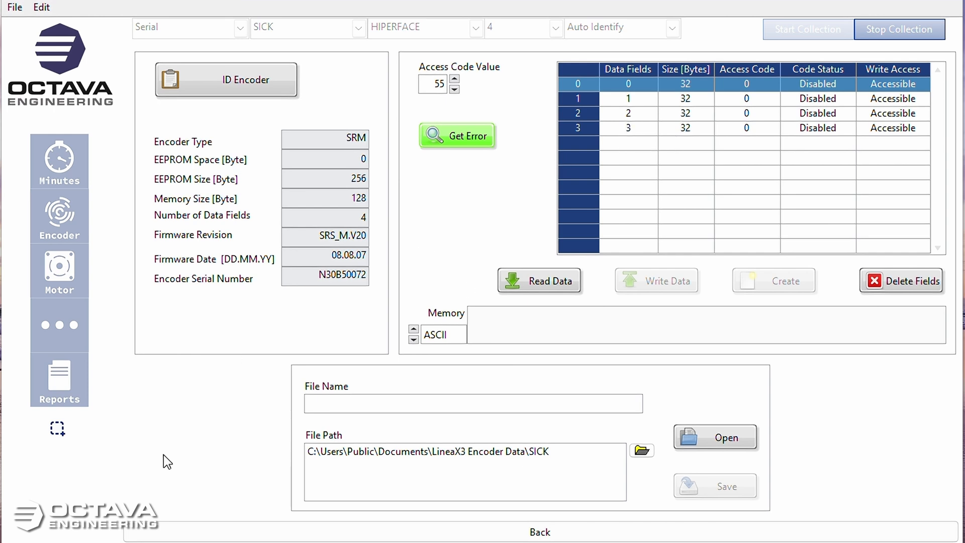
{"action": "mouse_move", "coordinate": [225, 394]}
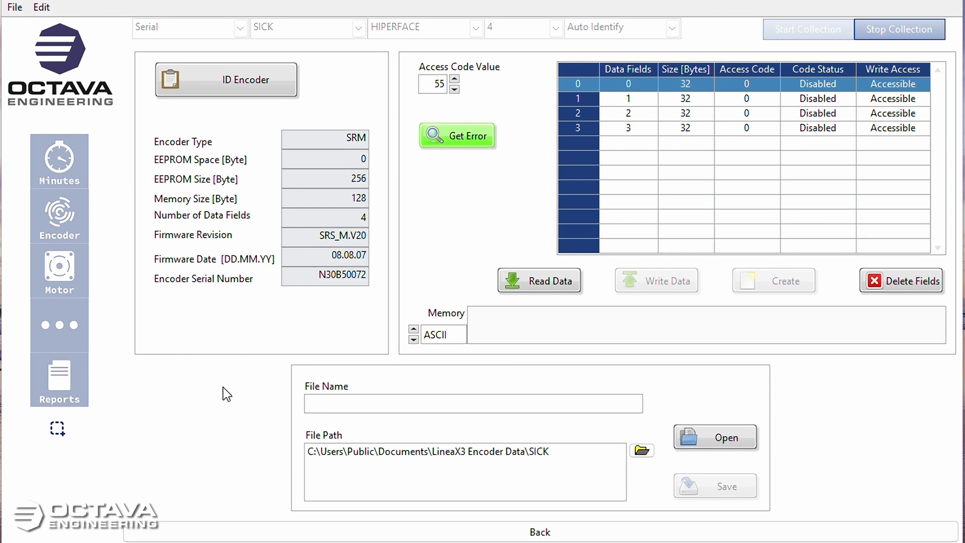
{"action": "mouse_move", "coordinate": [250, 325]}
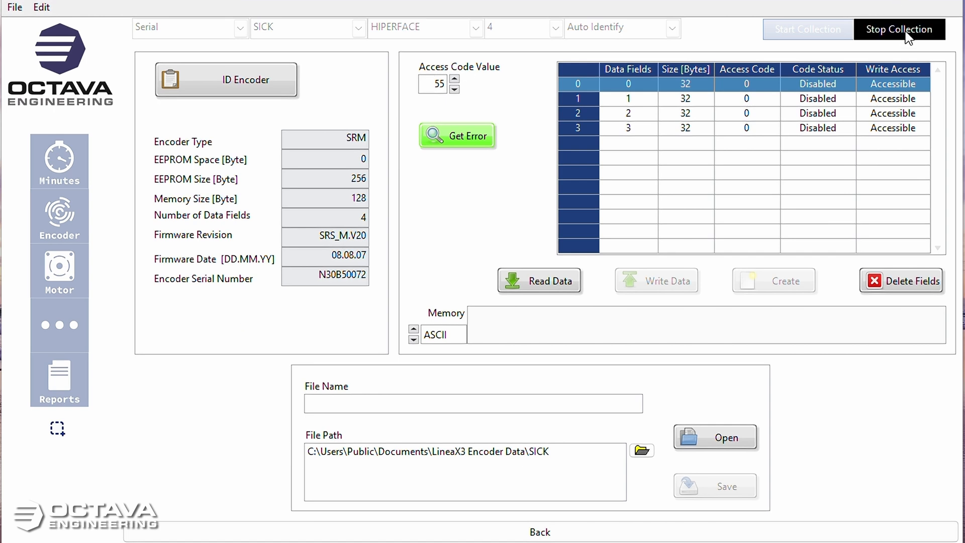
Stop data collection from replacement encoder N30B50072.
{"action": "left_click", "coordinate": [899, 29]}
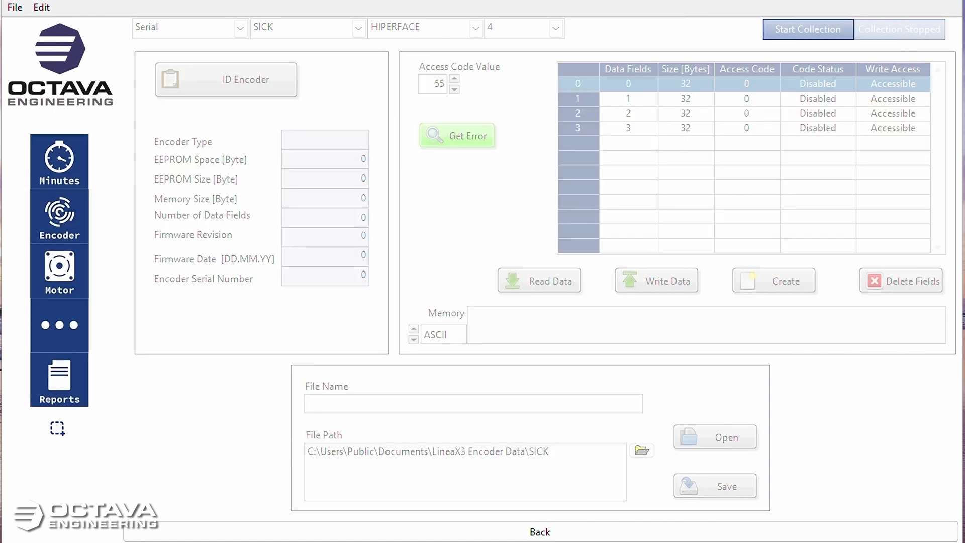